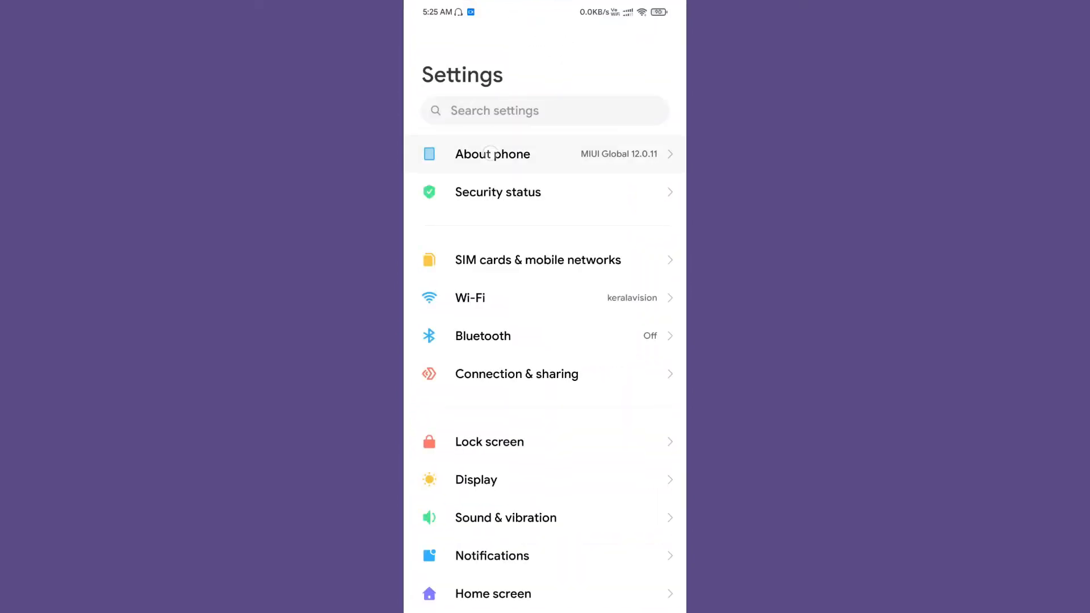
Show About phone details: MIUI Global 12.0.11, Android 10, 20.4 GB of 64 GB used.
left_click(492, 154)
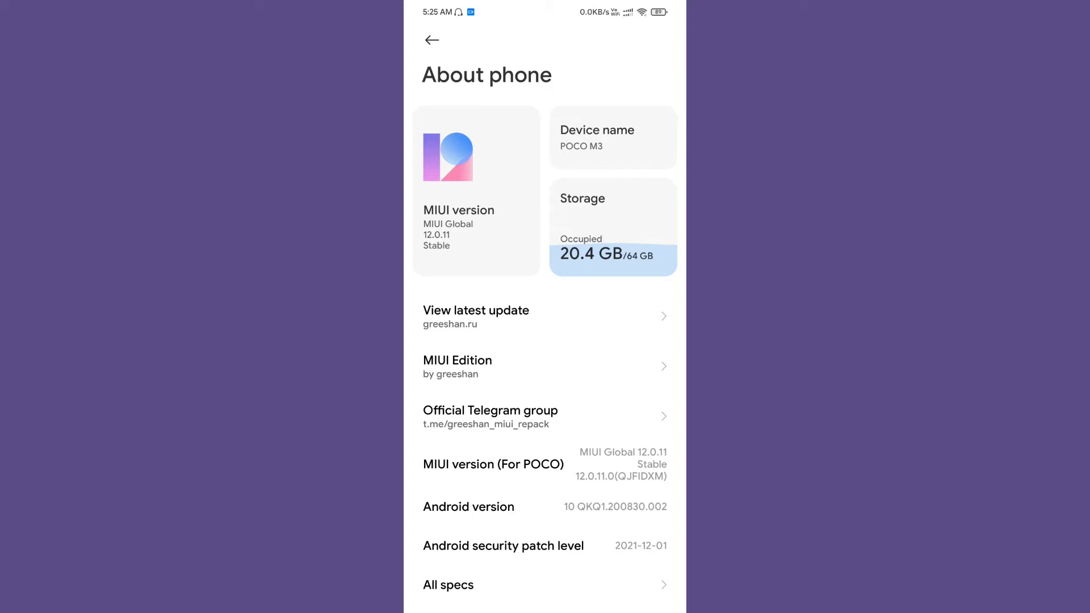
scroll("down", 3)
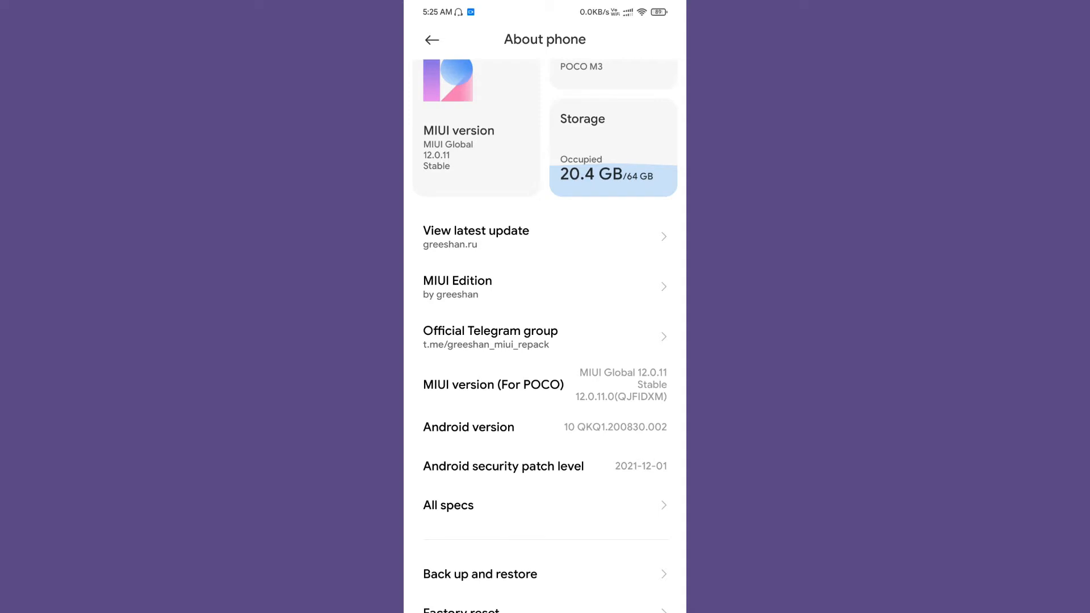
Leave About phone and reach the feed of games, advanced tools, news and utilities.
left_click(545, 504)
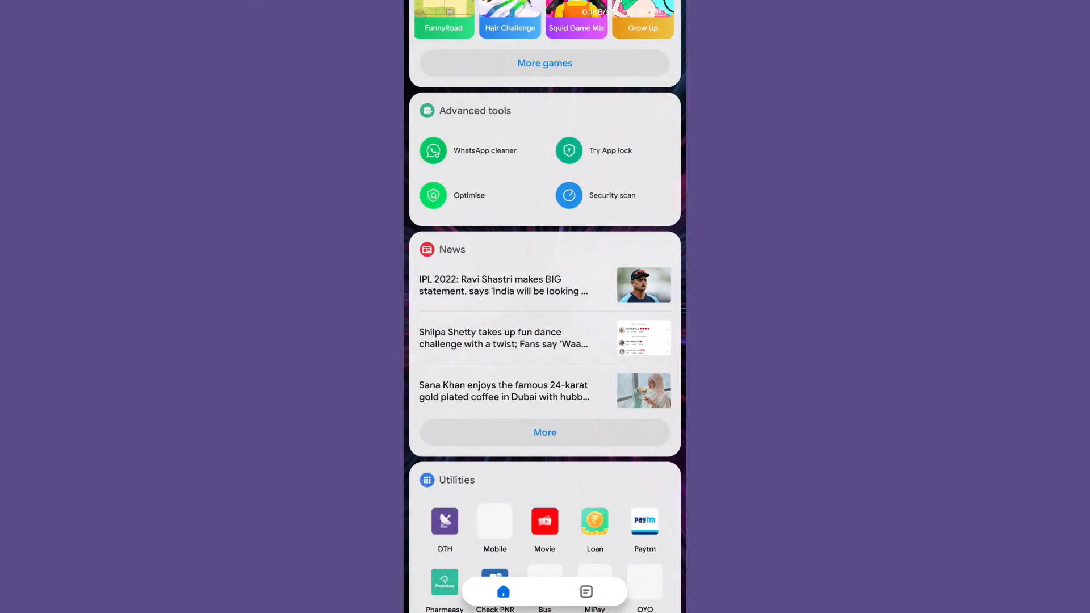
Return to the launcher's second home page with Magisk, DRM Info and Device Info HW.
scroll("up", 3)
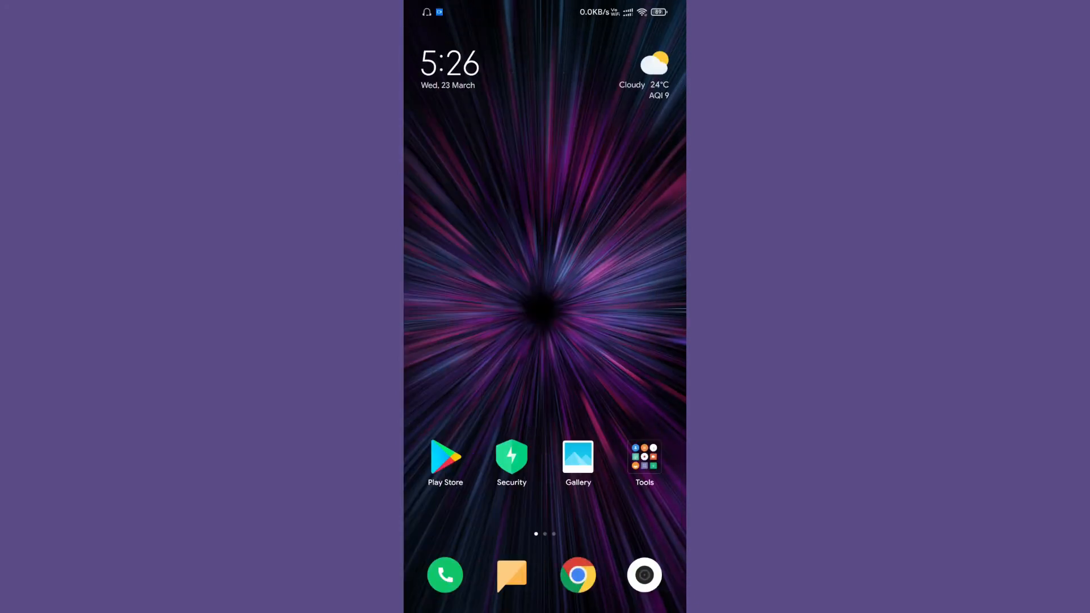
left_click(643, 458)
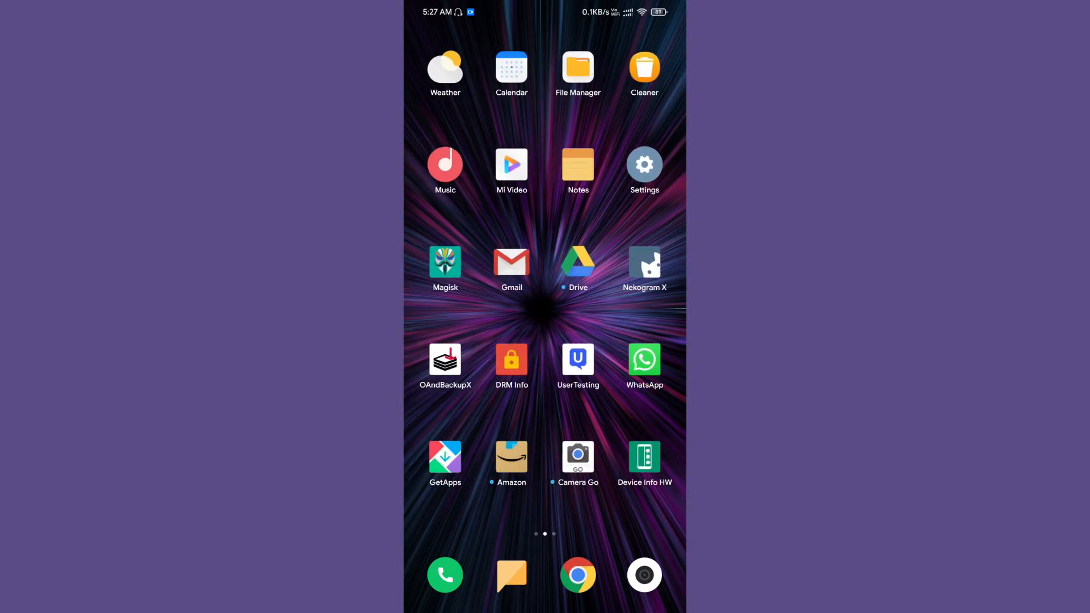
left_click(643, 456)
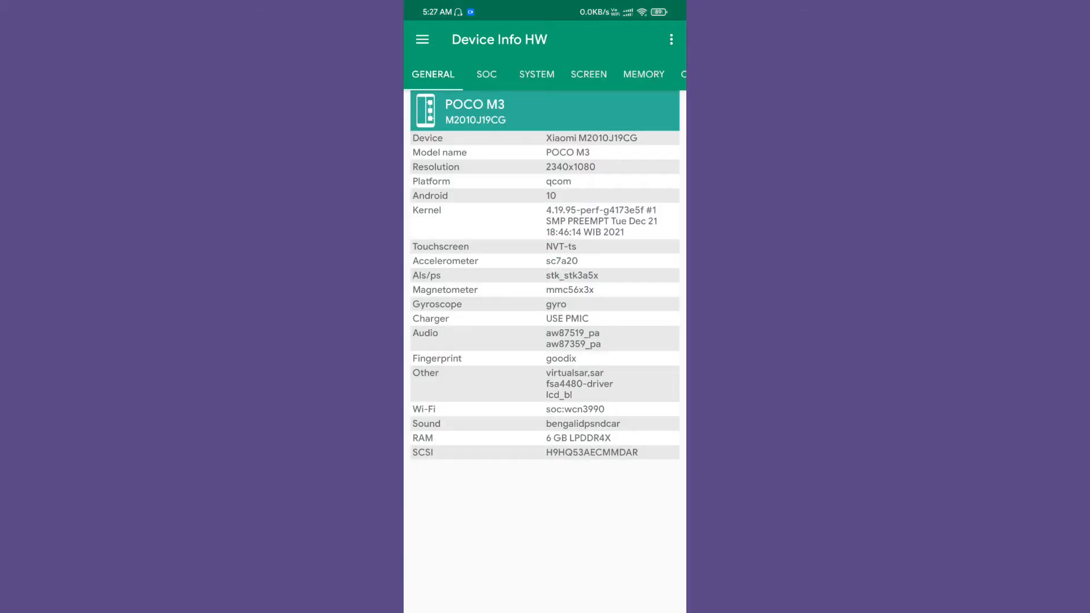
left_click(535, 74)
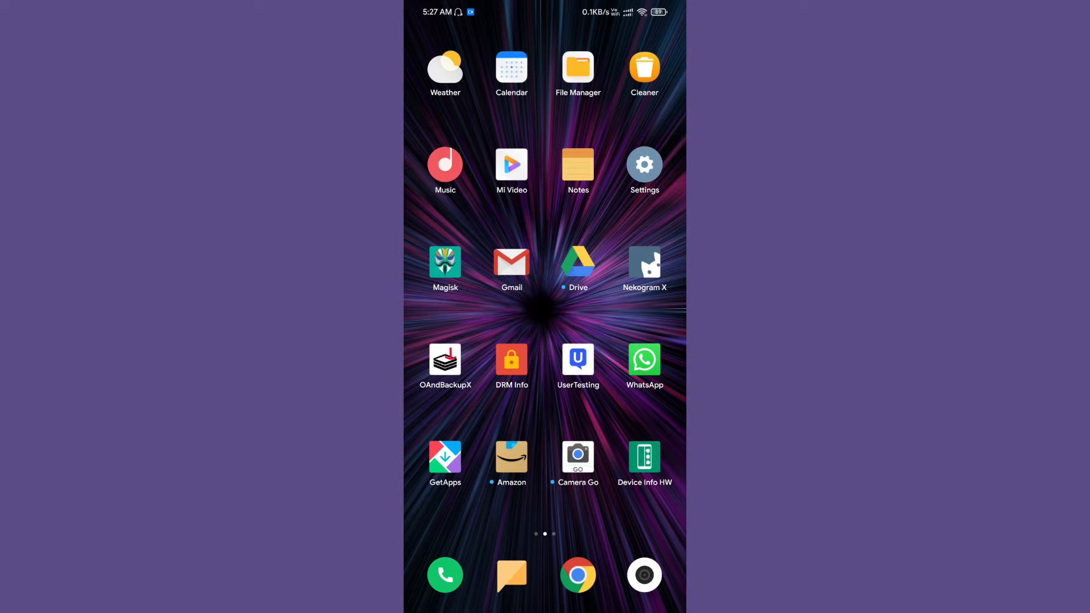
left_click(512, 362)
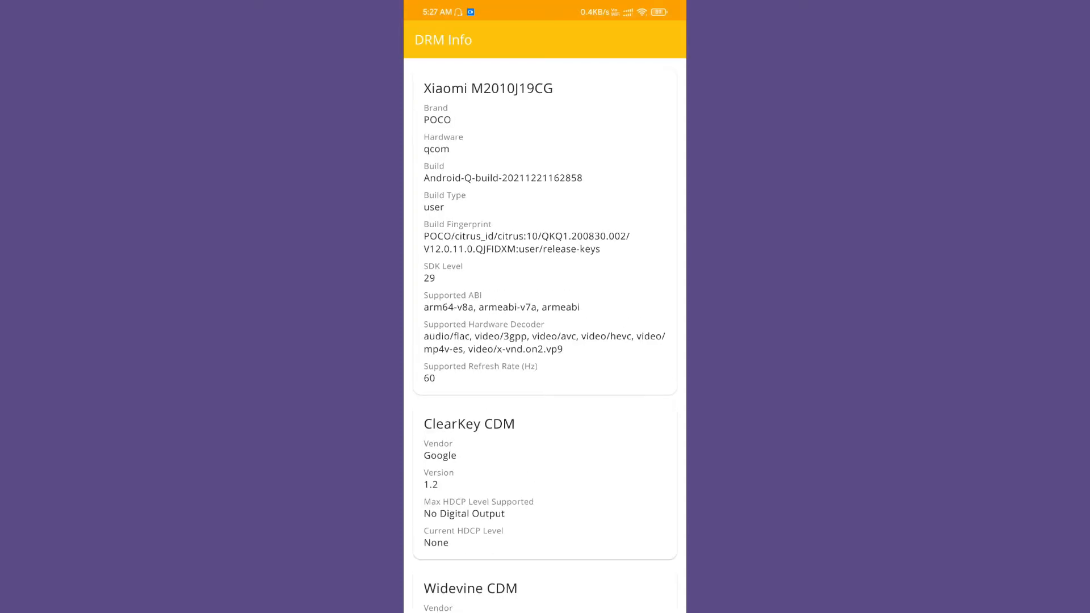
scroll("down", 3)
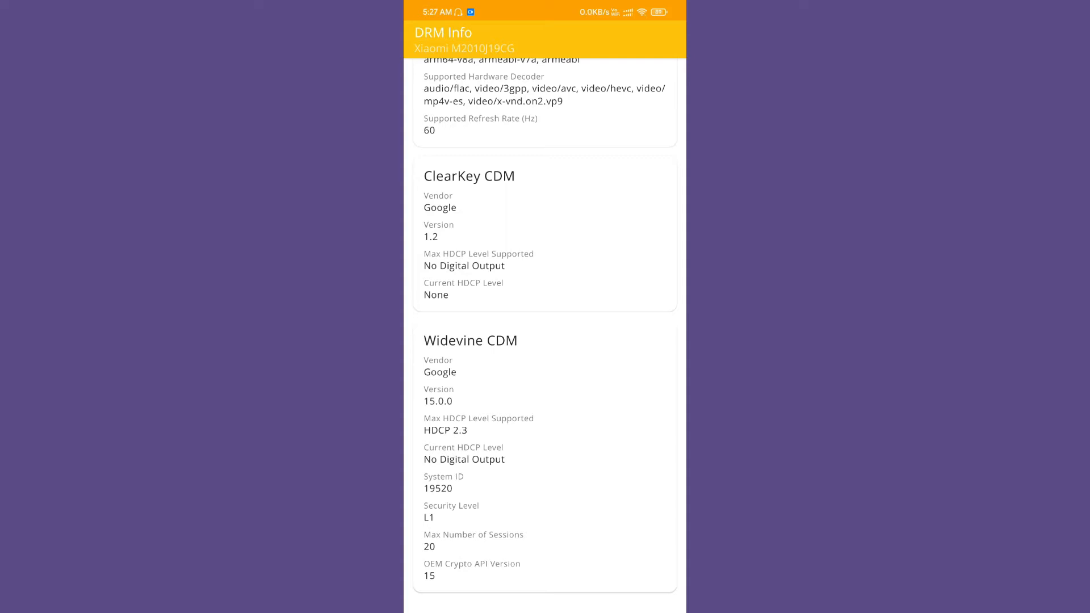
key("Home")
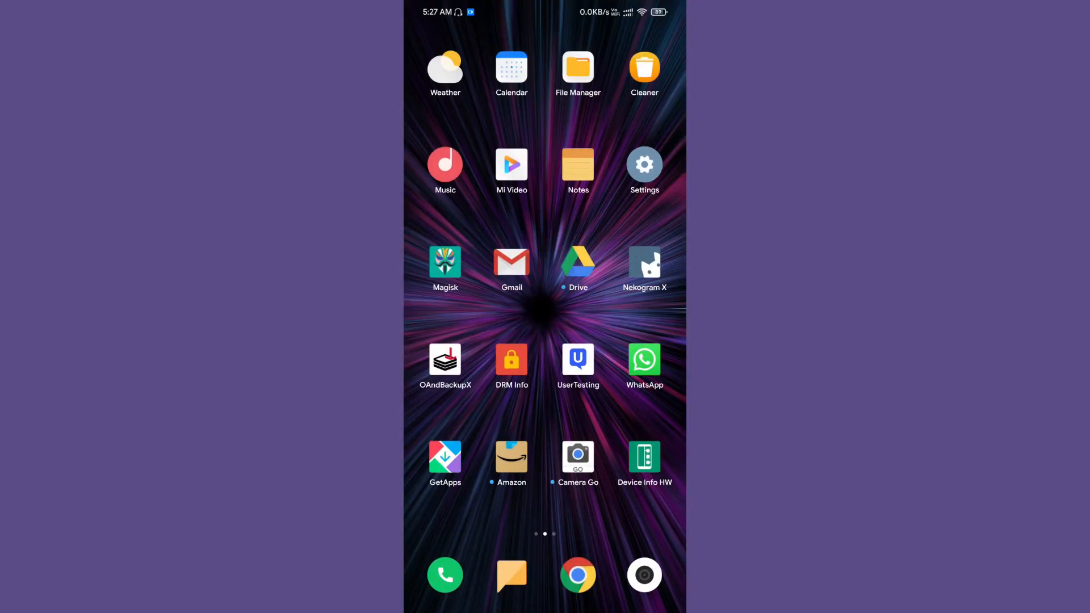
Browse the Display settings to the bottom, then pull down the quick-toggle notification shade.
left_click(643, 165)
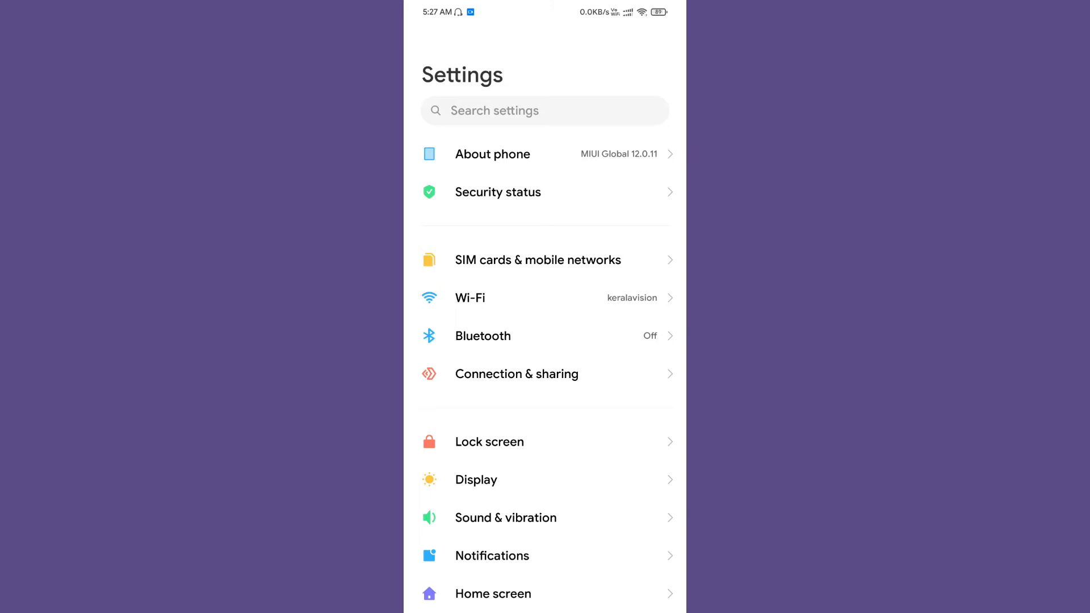
scroll("up", 3)
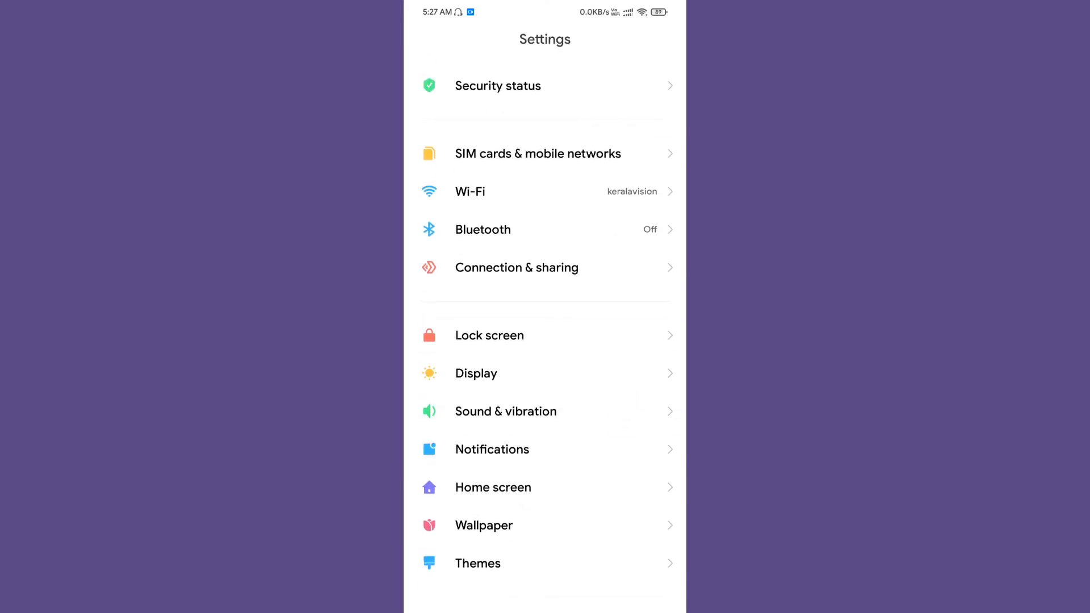
left_click(476, 373)
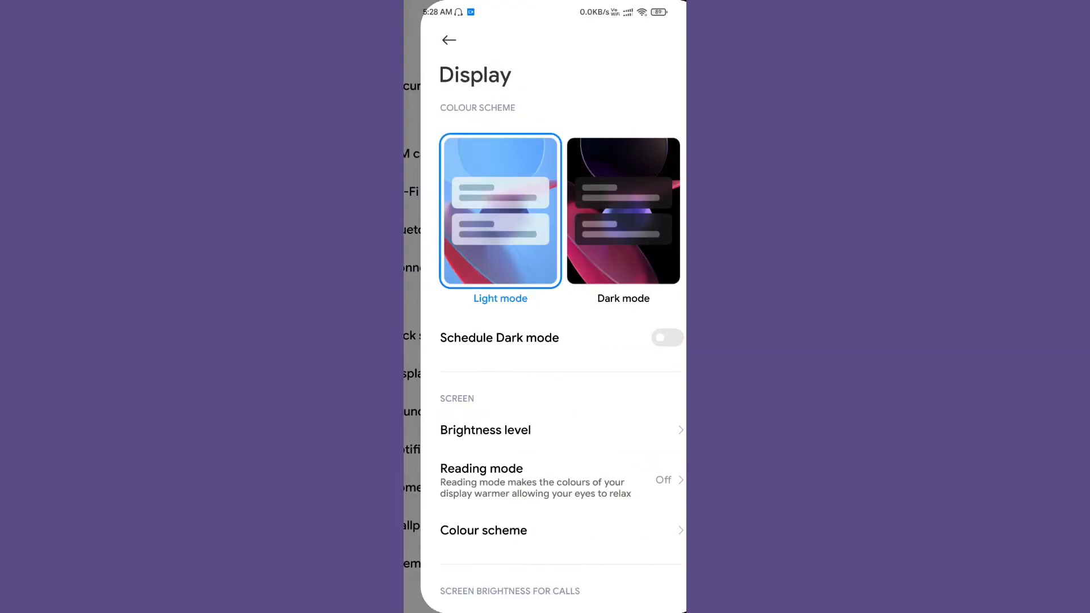
scroll("up", 3)
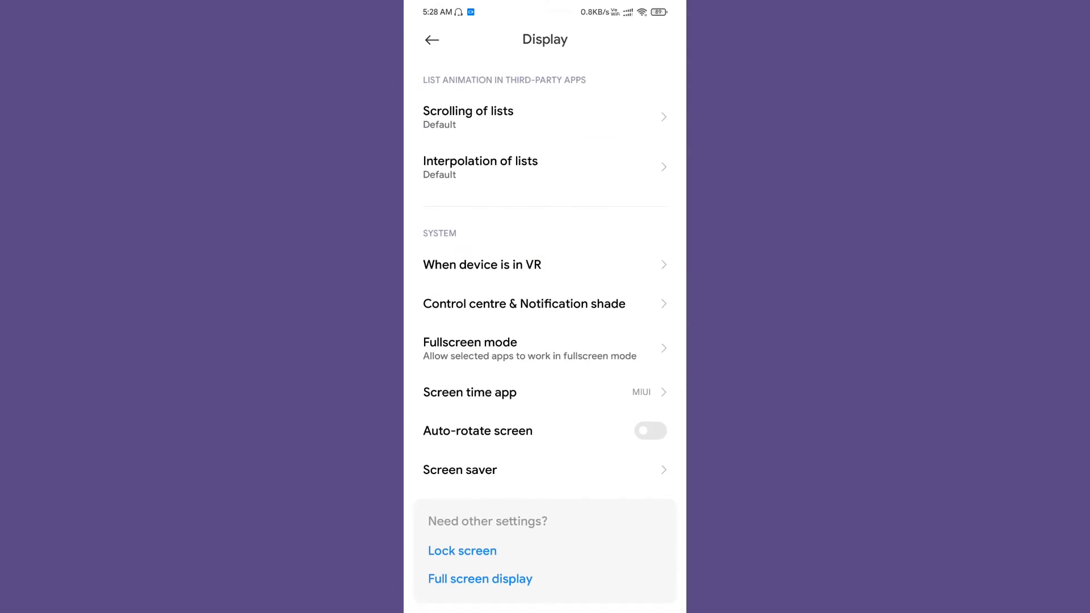
left_click(524, 305)
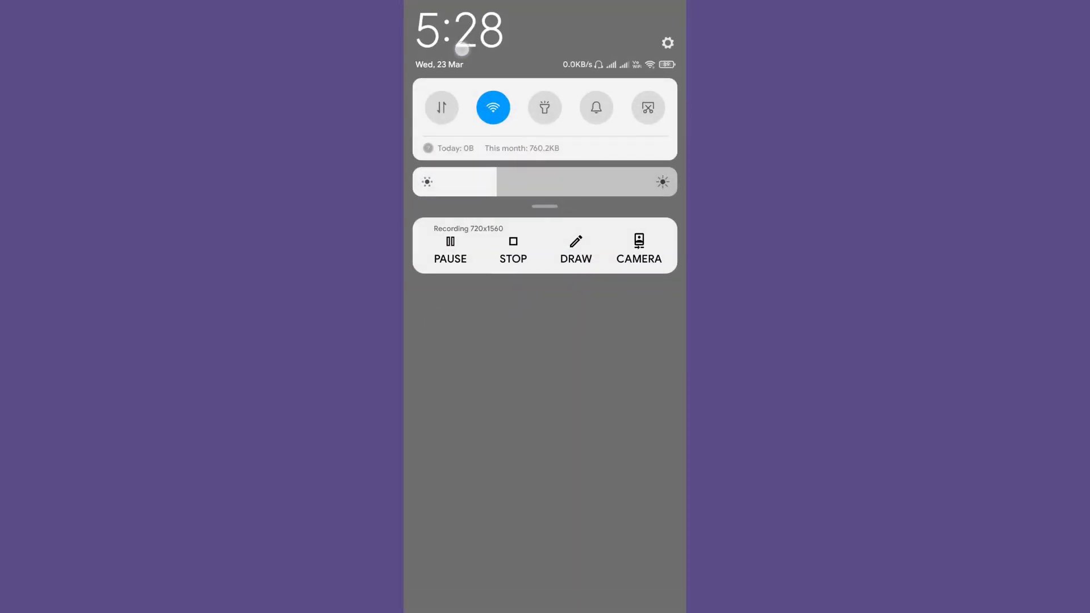
Expand the full quick-toggle grid, then reach the Control centre page's status bar options.
left_click(667, 42)
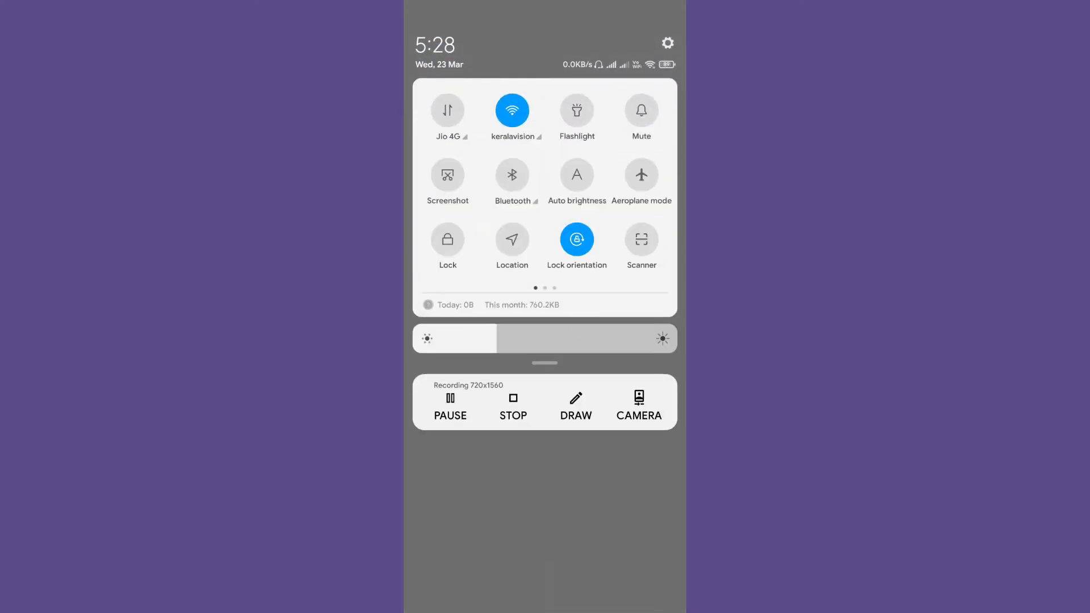
left_click(667, 44)
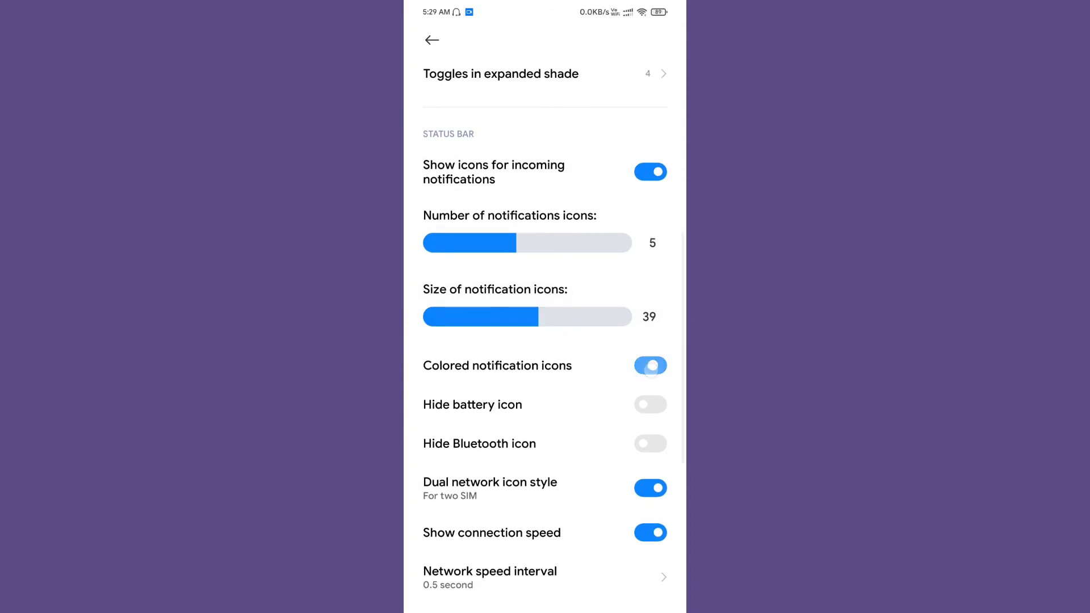
Switch Hide battery icon on then off again and return to the Display settings.
left_click(649, 364)
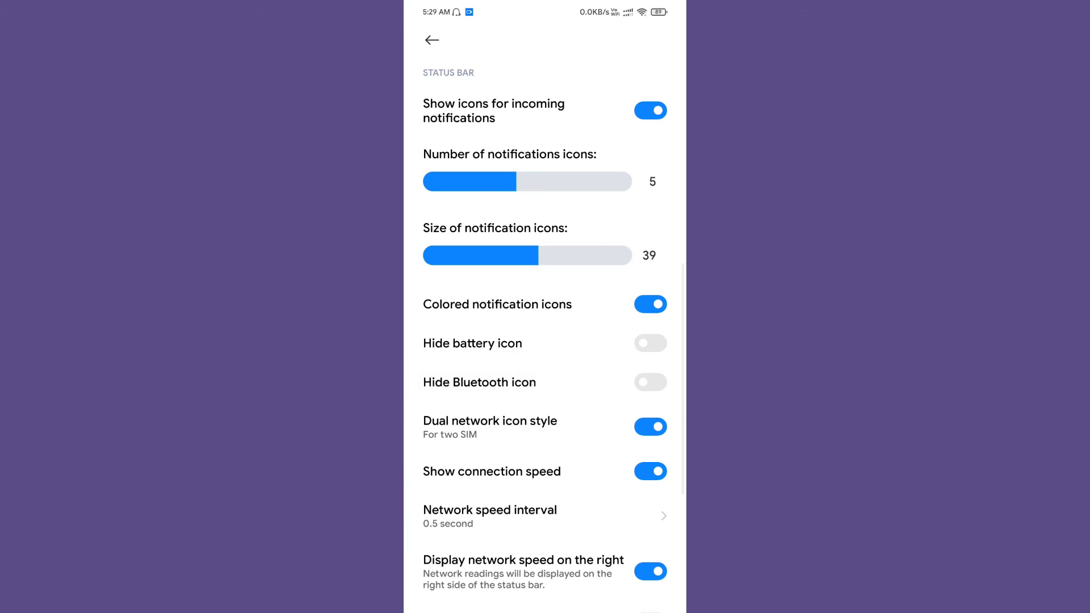
left_click(650, 343)
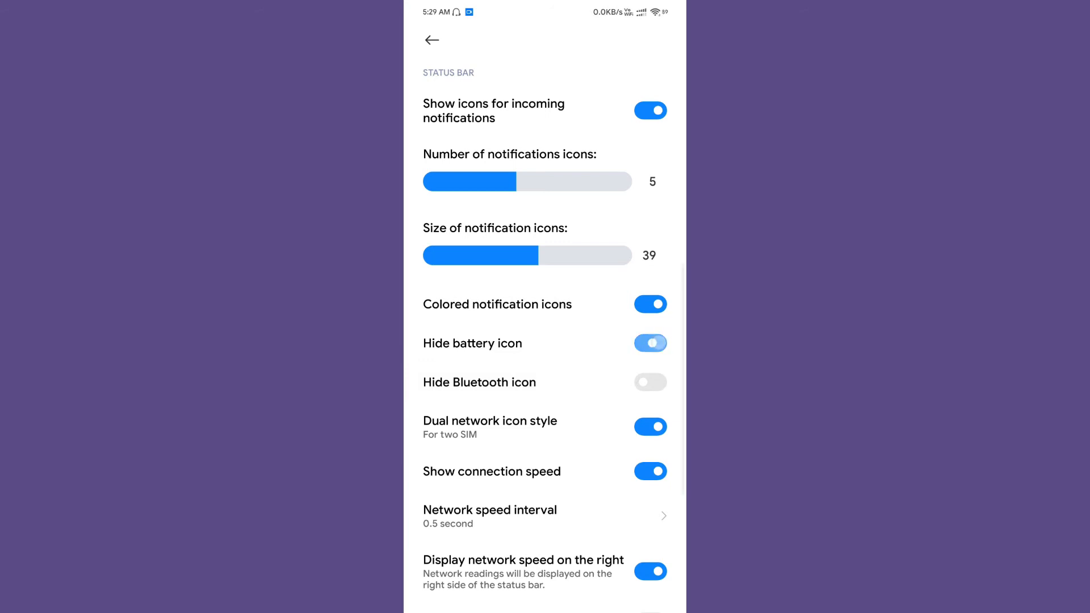
left_click(649, 343)
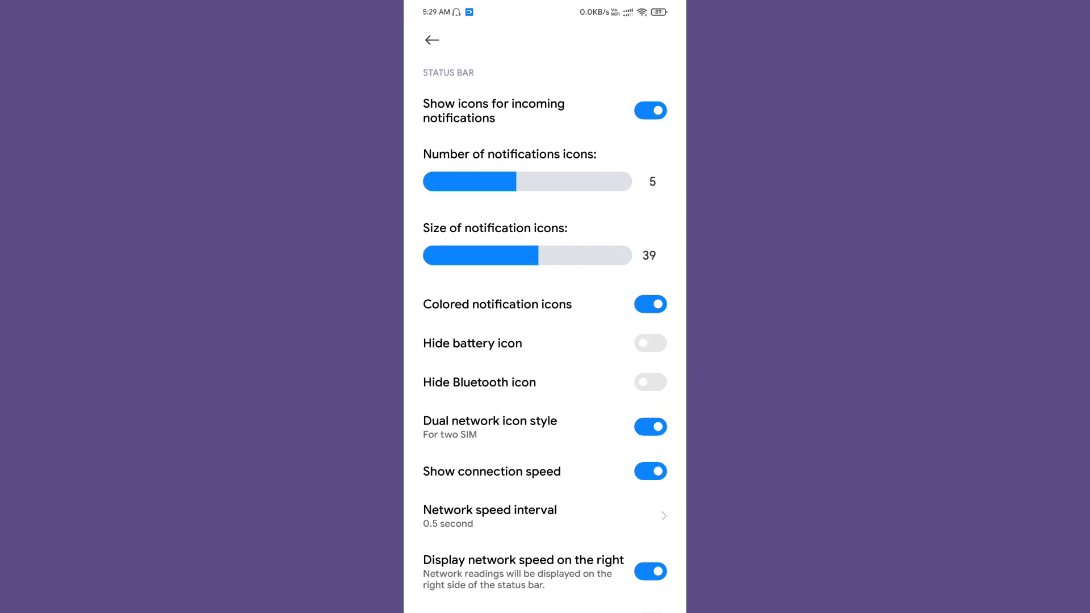
scroll("down", 3)
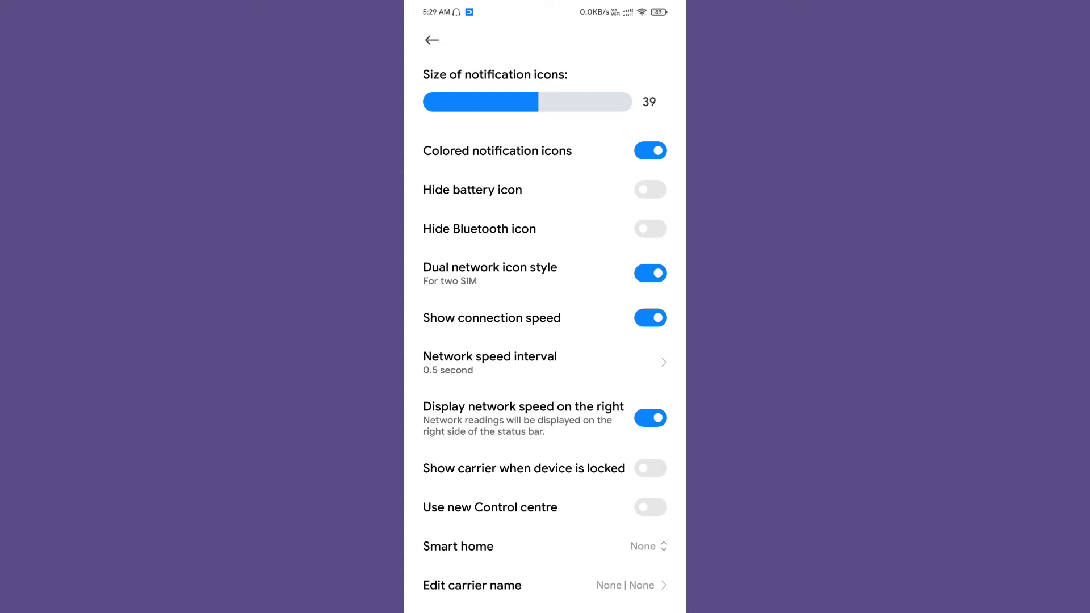
left_click(545, 362)
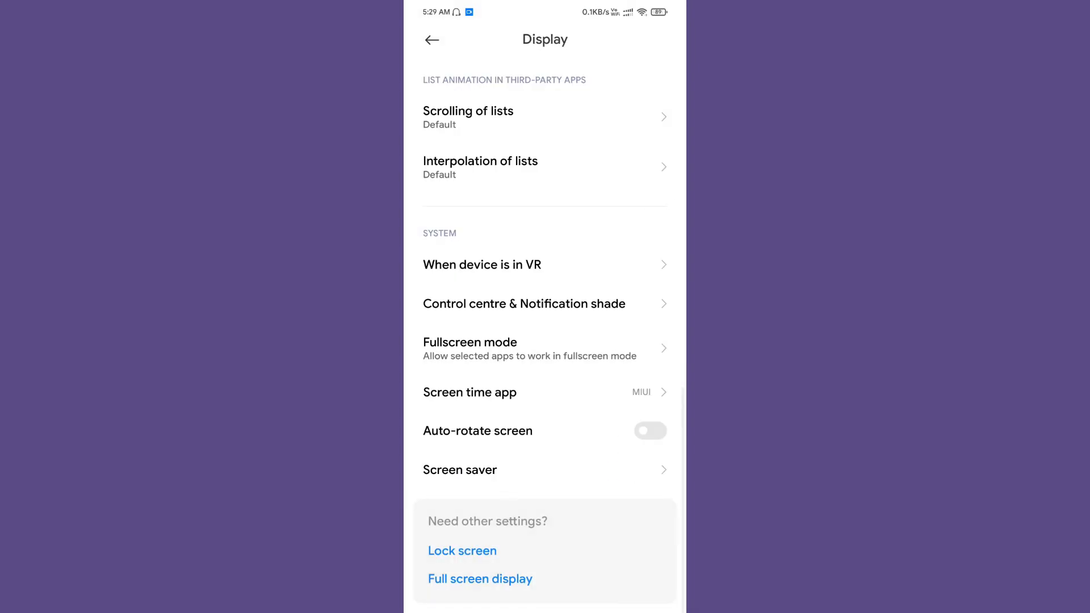
Explore Home screen settings, viewing the double-tap gesture choices without changing them.
left_click(544, 304)
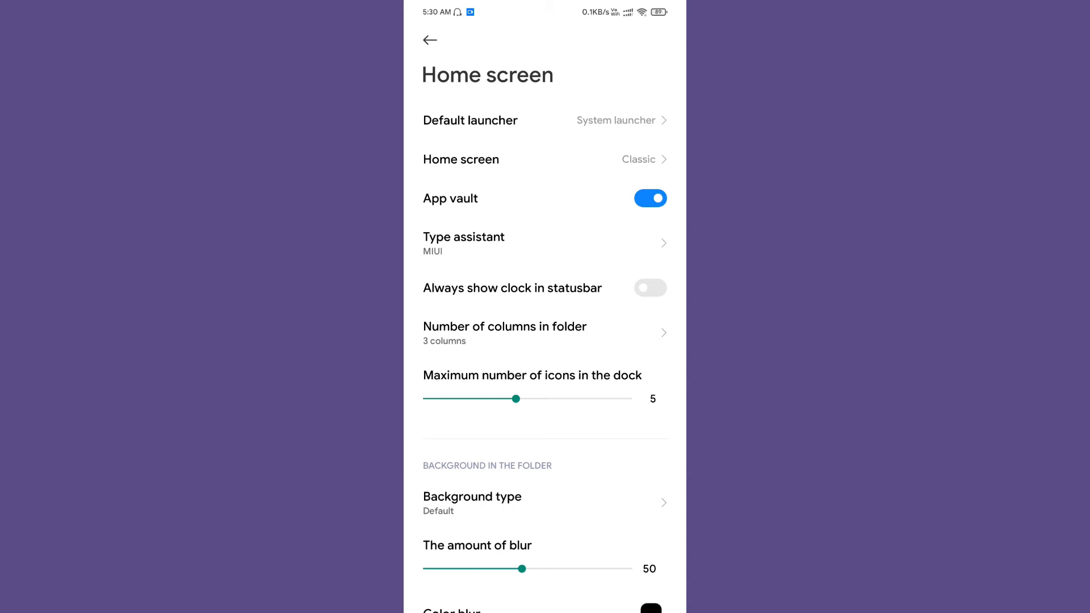
scroll("down", 3)
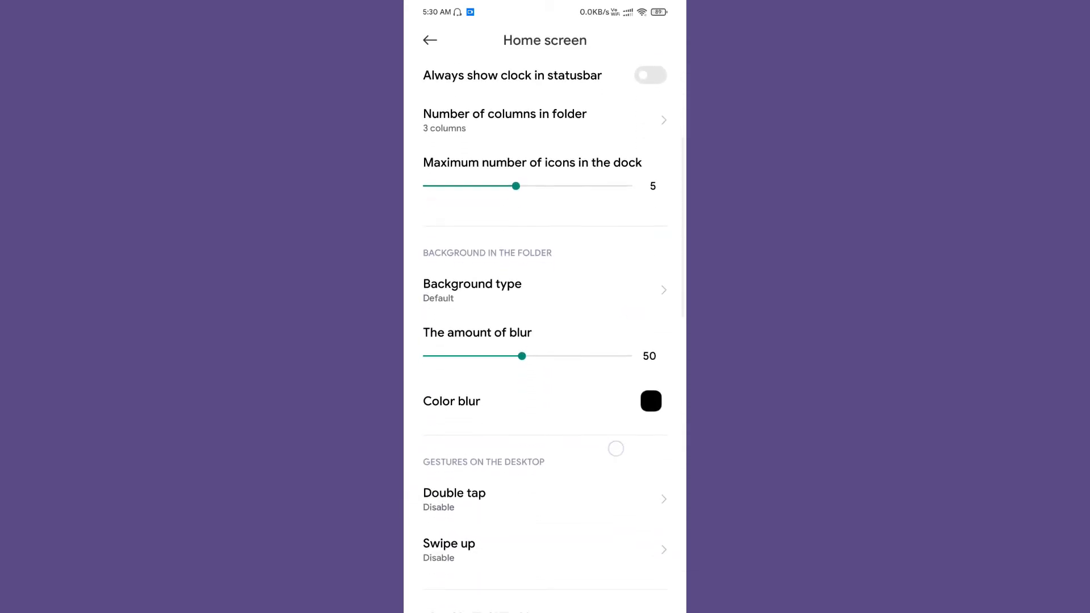
scroll("down", 3)
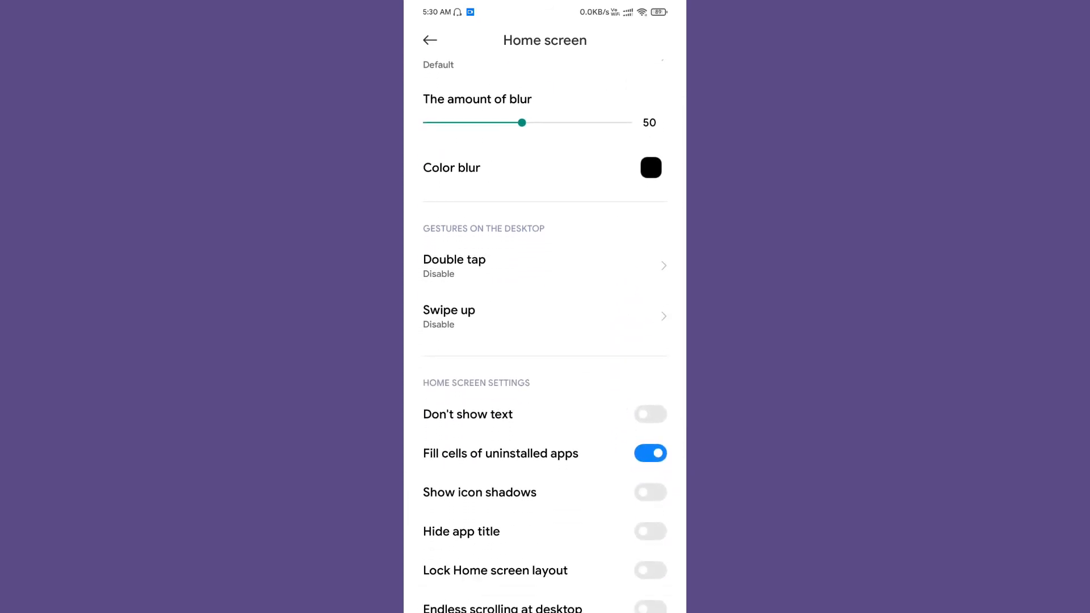
left_click(544, 265)
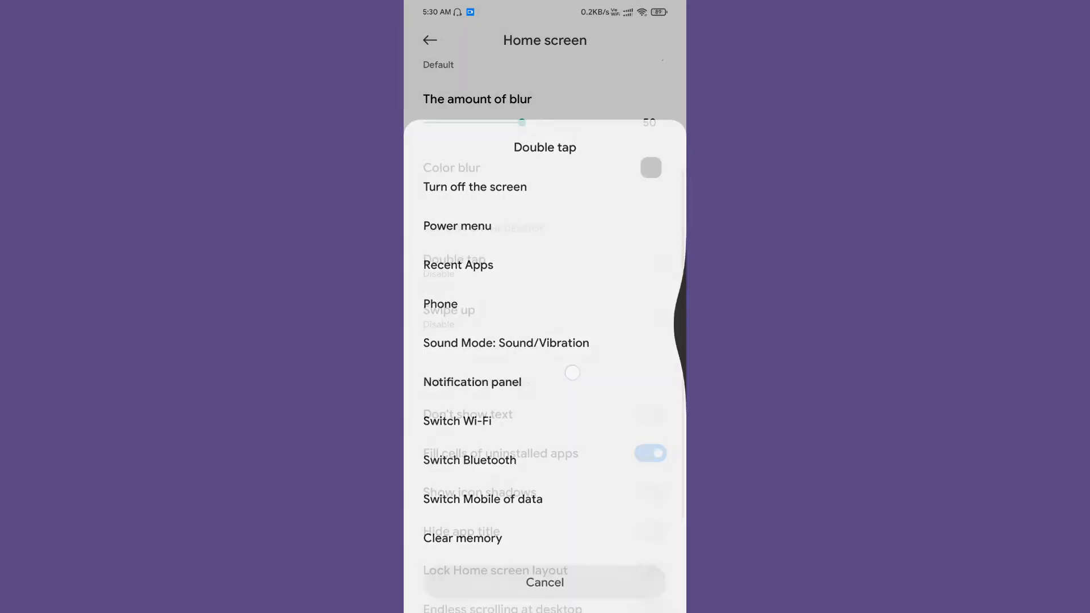
left_click(543, 582)
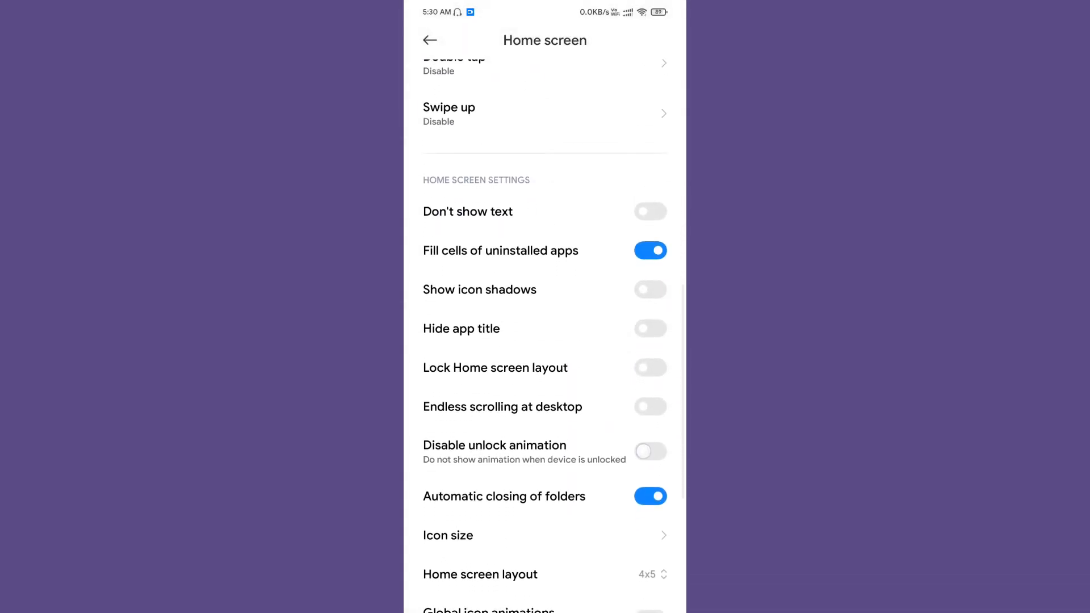
scroll("up", 3)
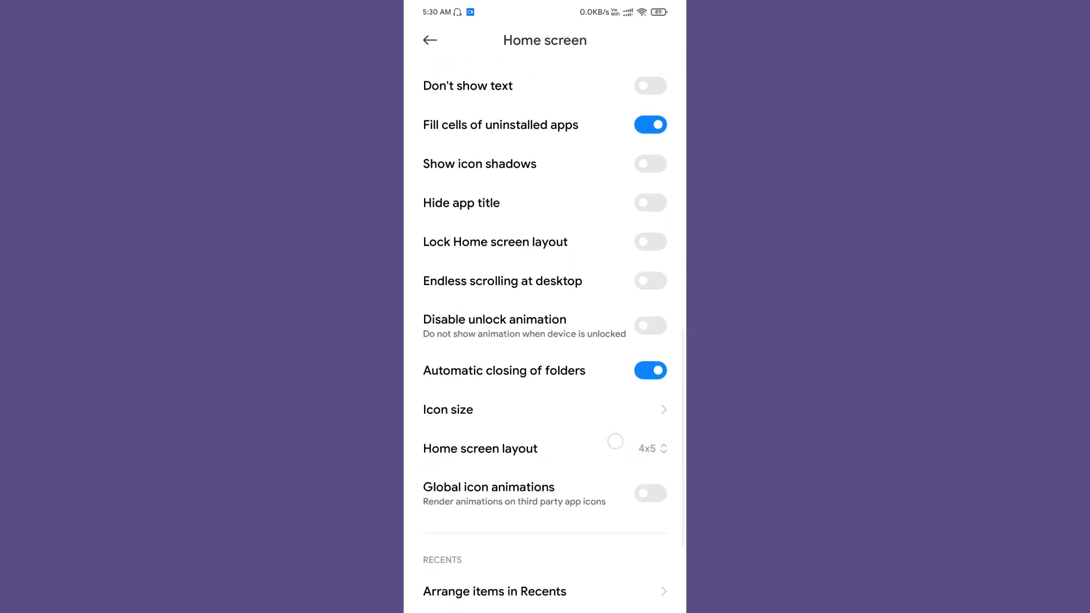
Turn off App vault and leave Settings for the launcher home screen.
scroll("down", 3)
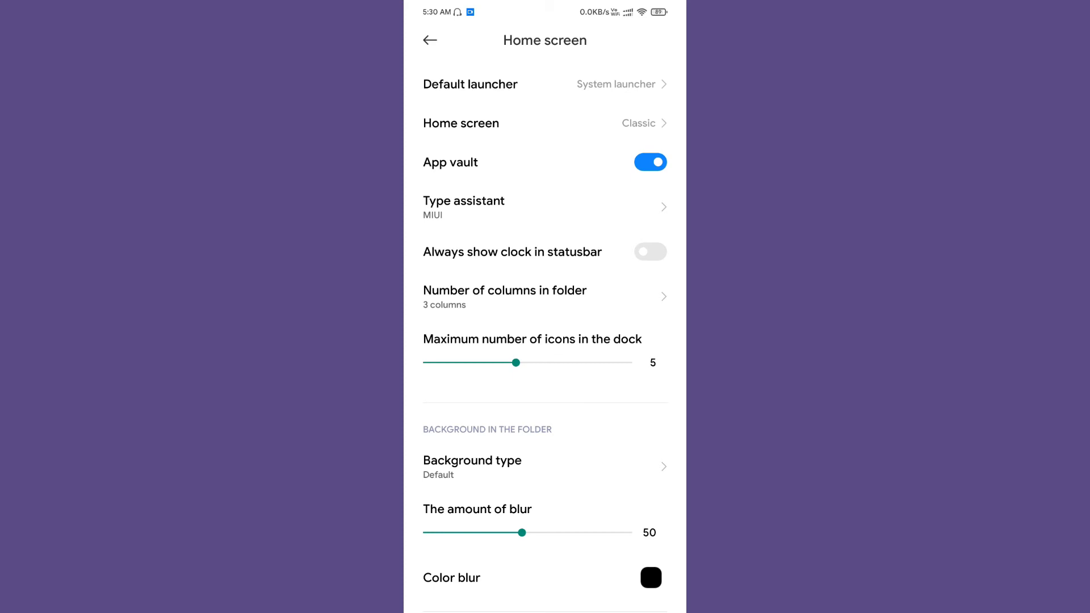
scroll("down", 3)
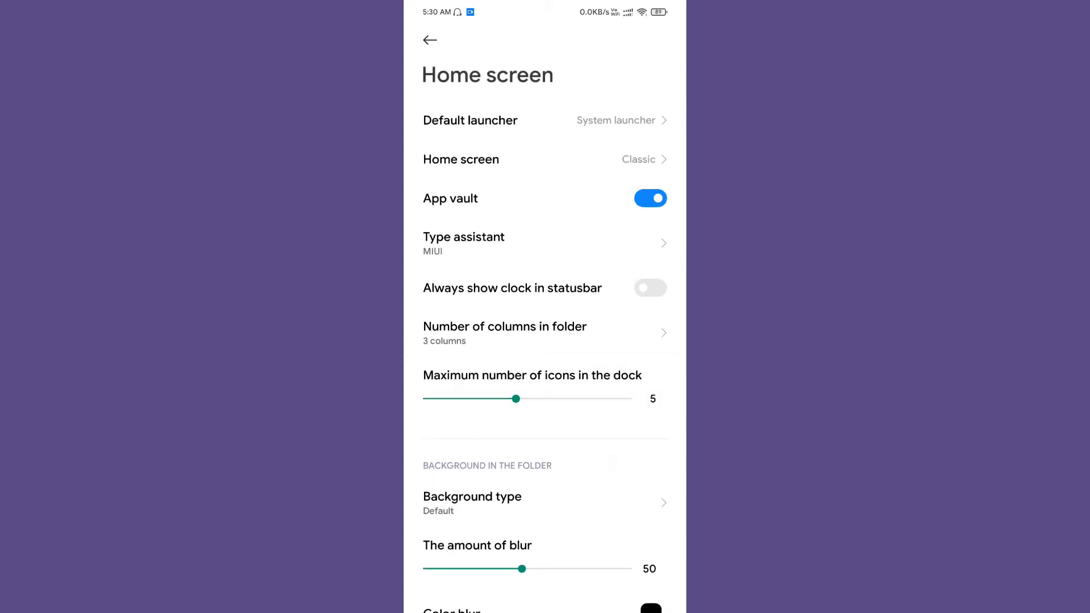
left_click(648, 197)
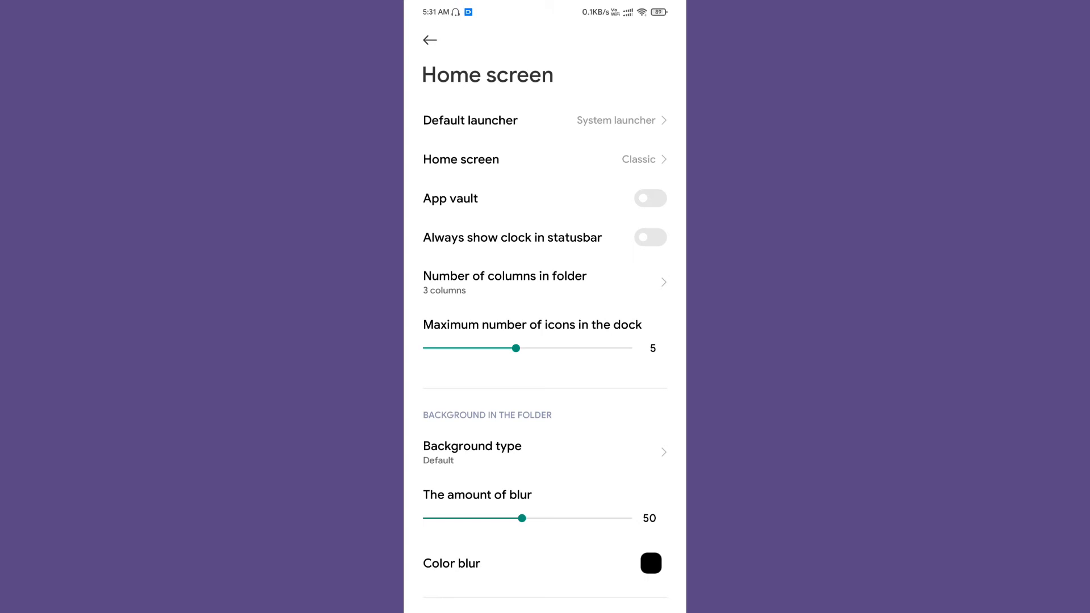
left_click(429, 40)
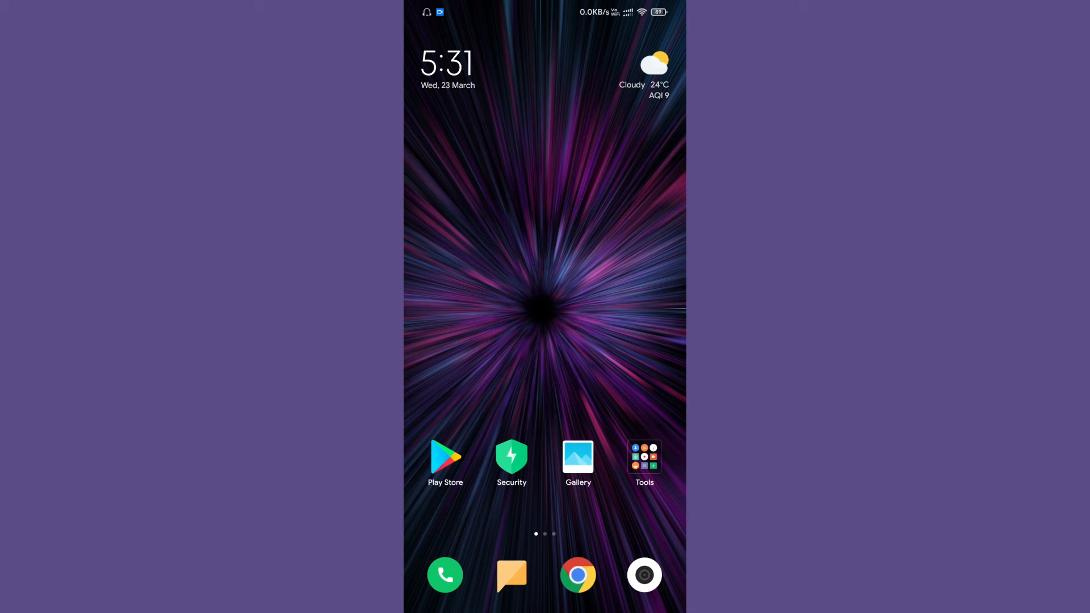
Open Battery & performance and scroll through the app usage rankings and remaining time.
scroll("left", 3)
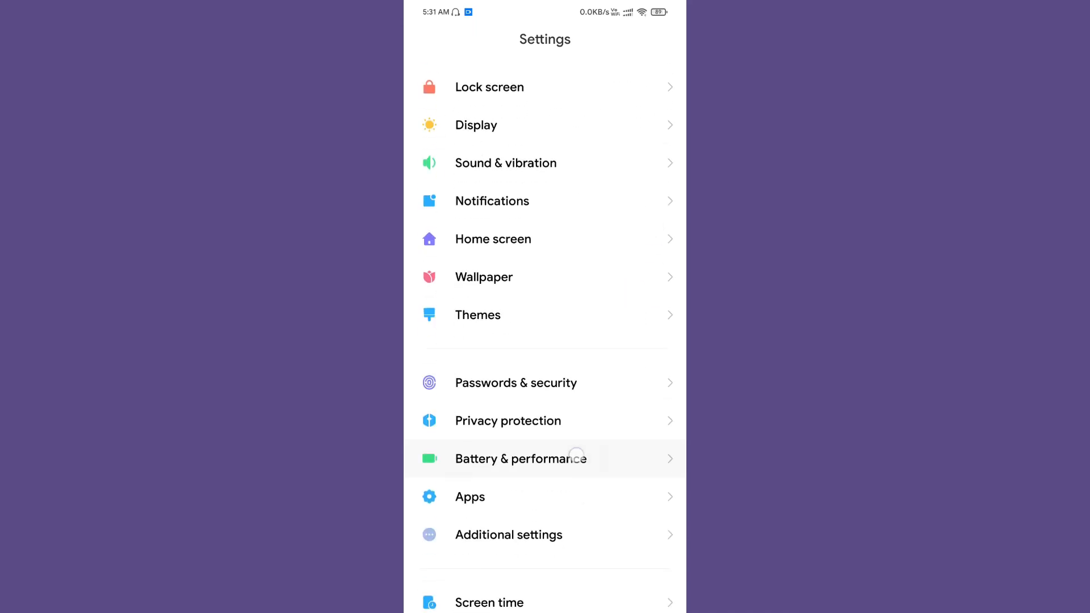
left_click(520, 457)
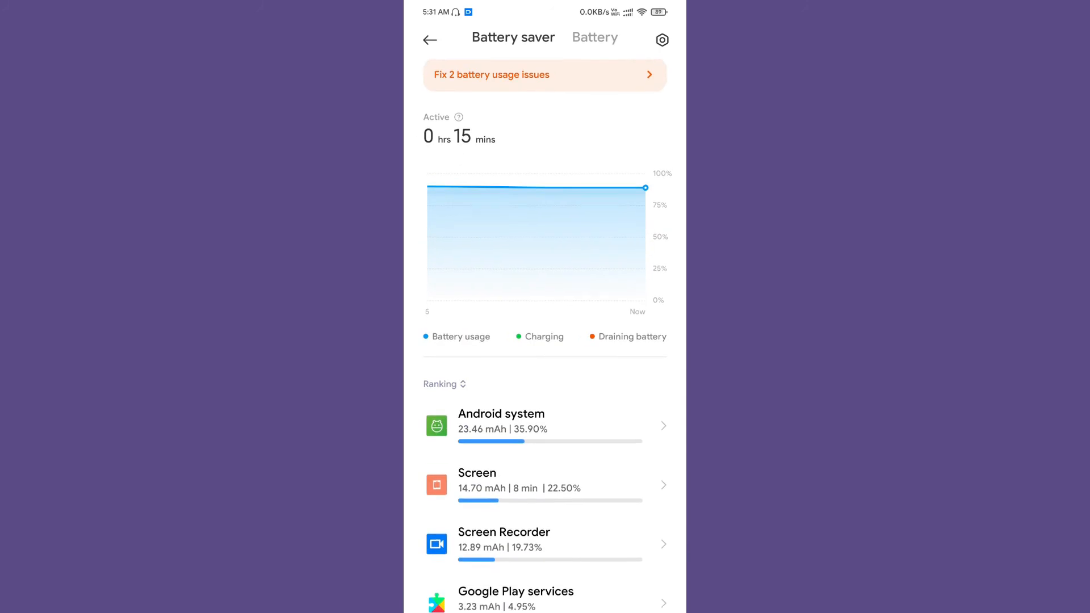
scroll("down", 3)
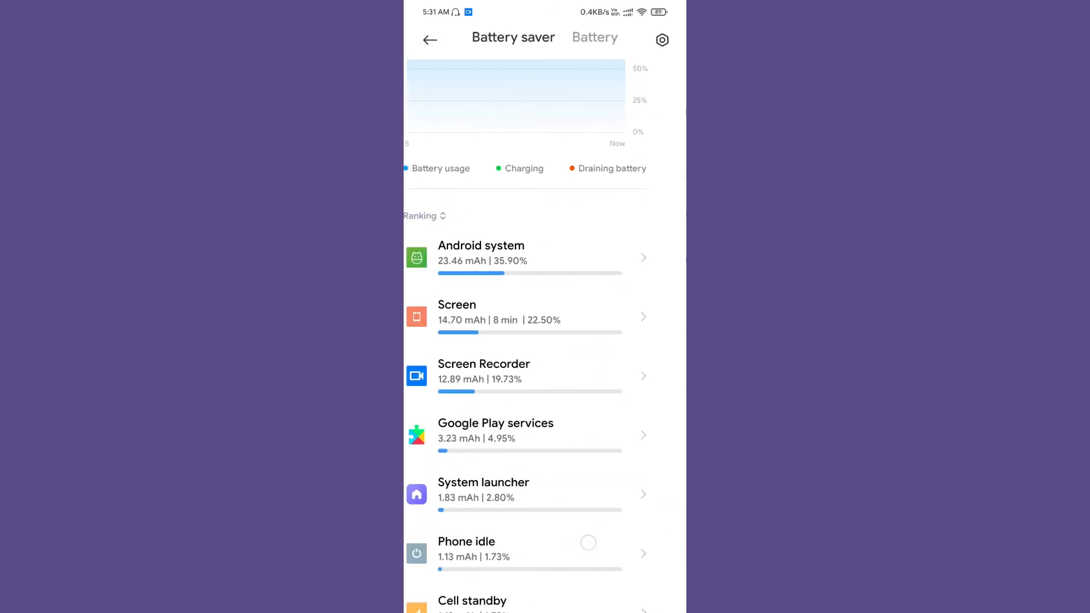
scroll("down", 3)
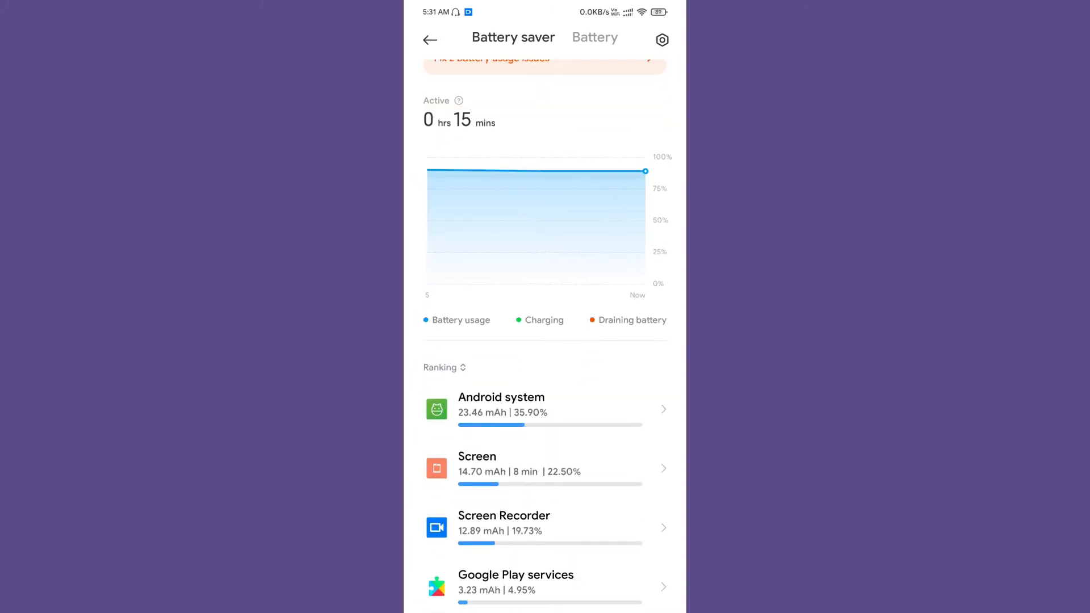
scroll("down", 3)
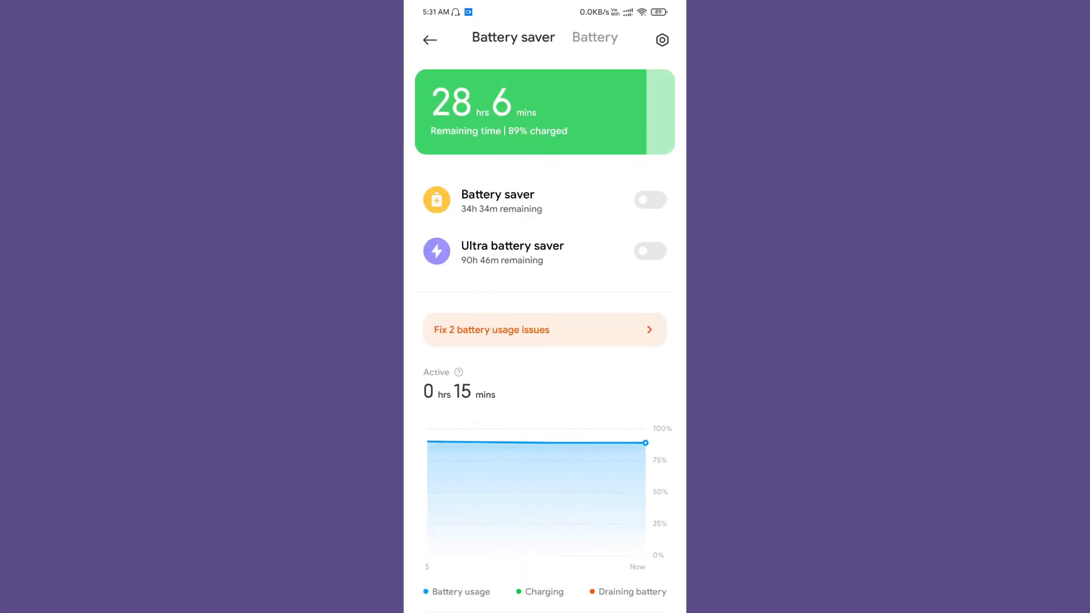
Check the Battery tab's temperature, return to Battery saver, then back to the main Settings list.
left_click(593, 37)
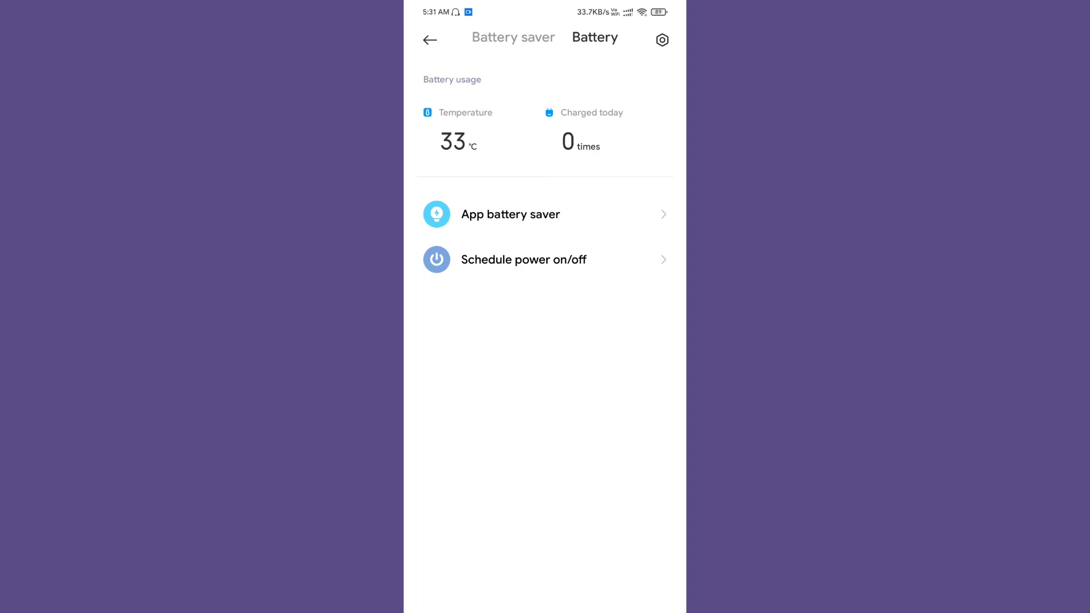
left_click(513, 36)
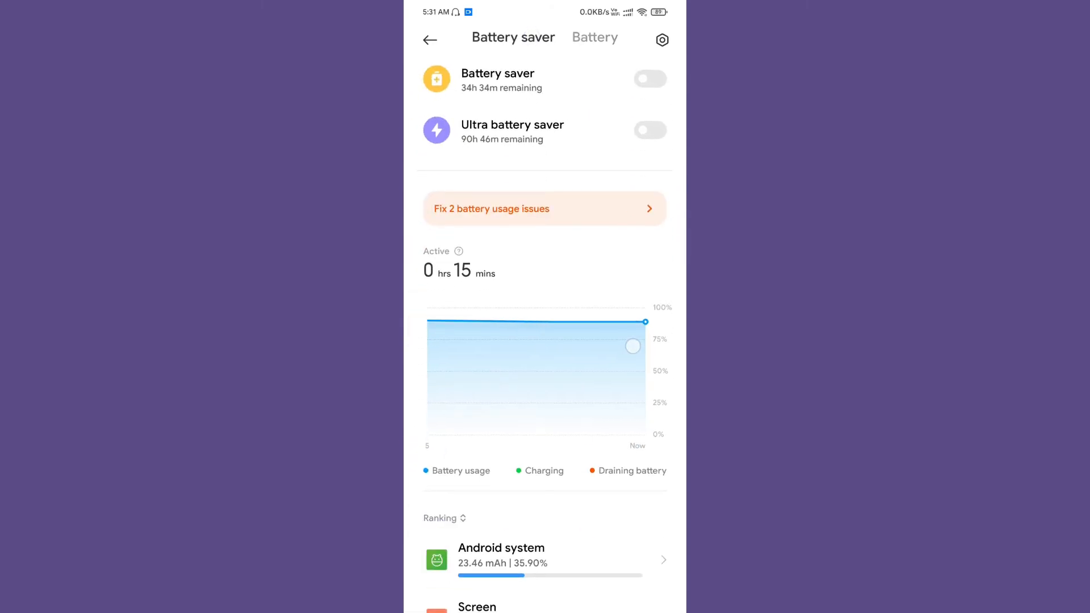
scroll("down", 3)
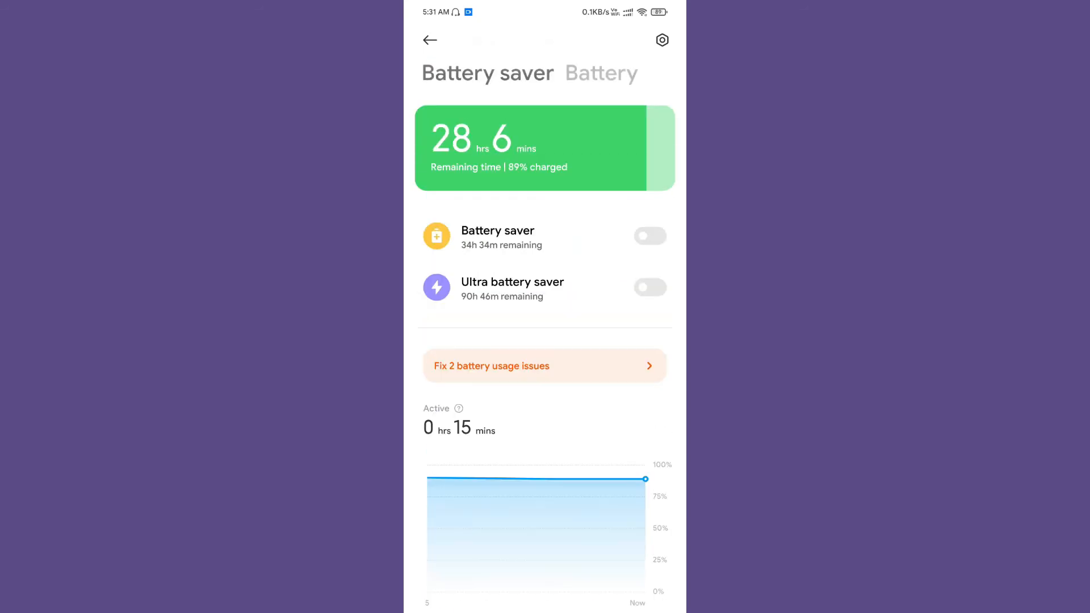
left_click(429, 40)
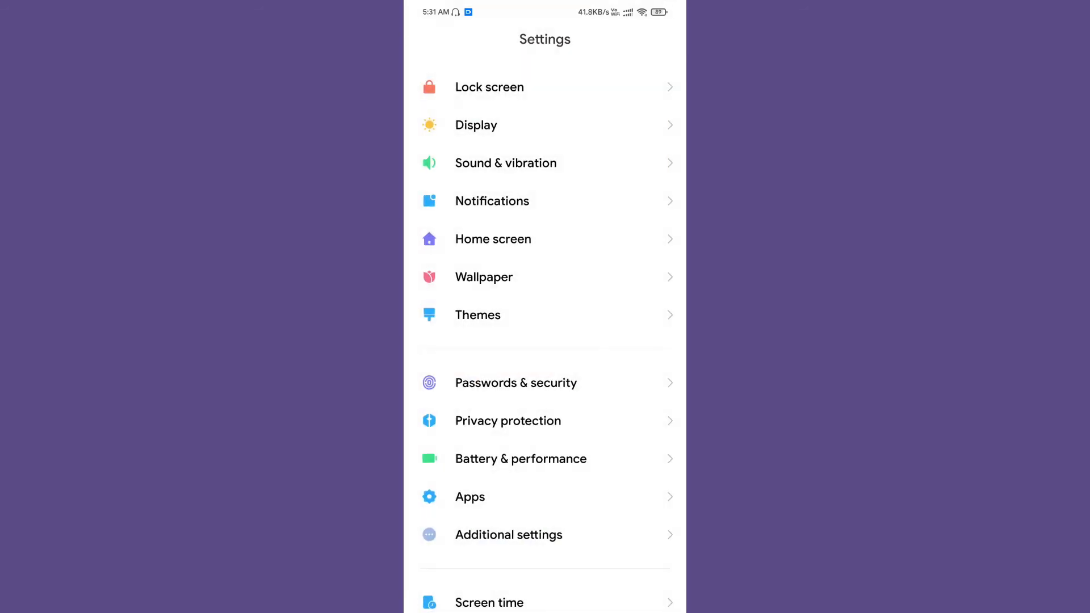
Glance at Battery saver and Additional settings, then exit Settings to the home screen.
left_click(520, 458)
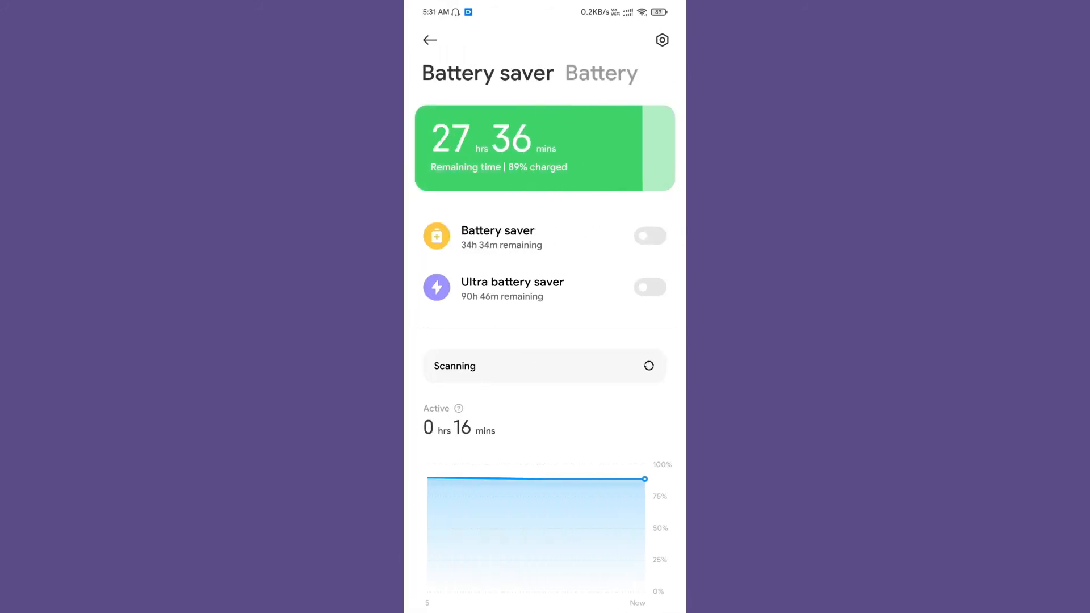
left_click(429, 39)
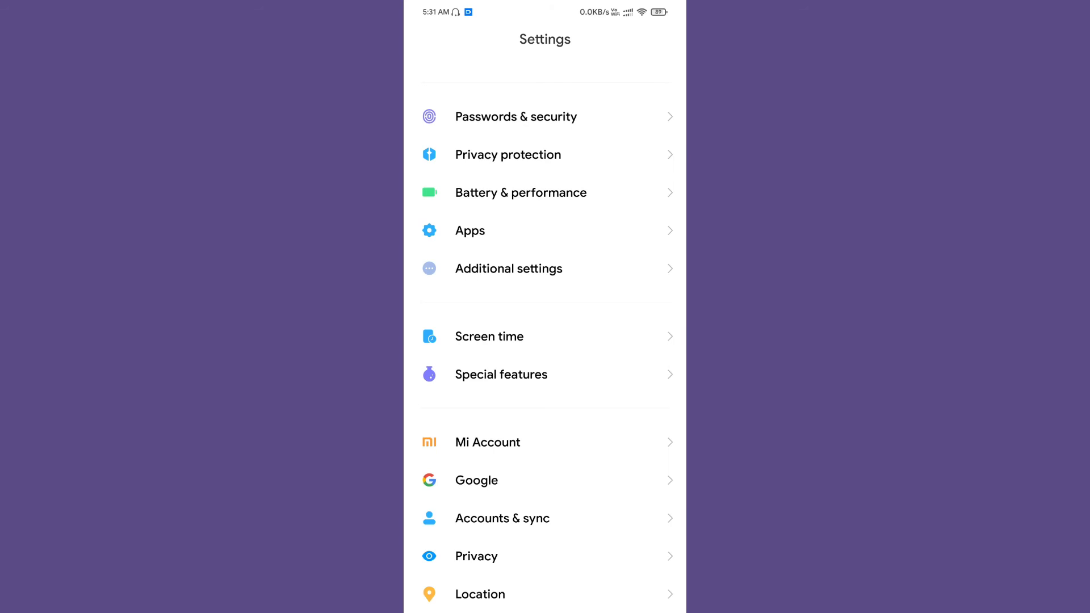
left_click(508, 268)
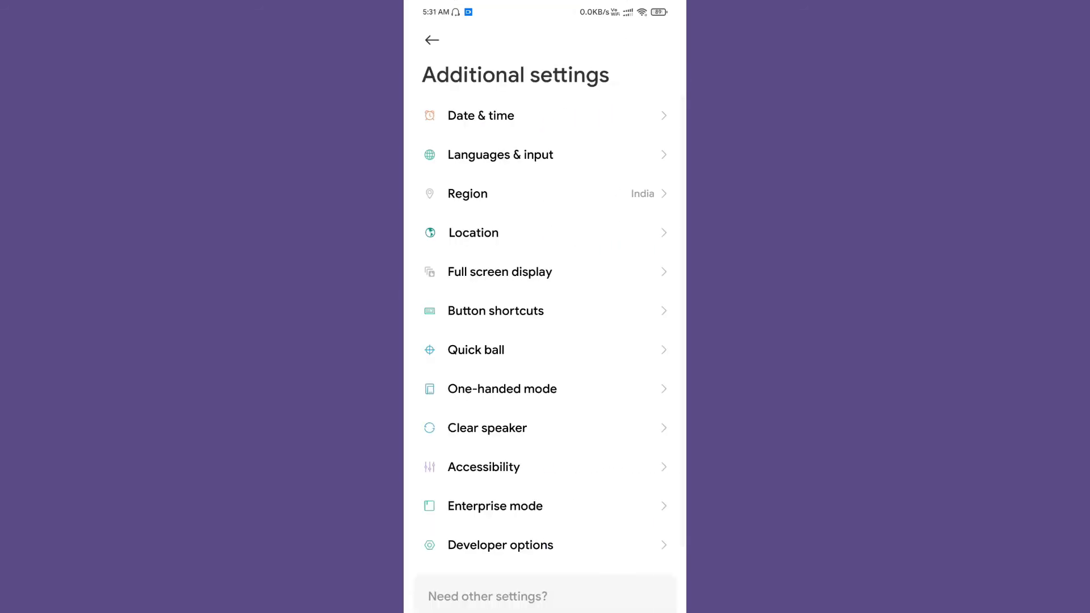
left_click(431, 40)
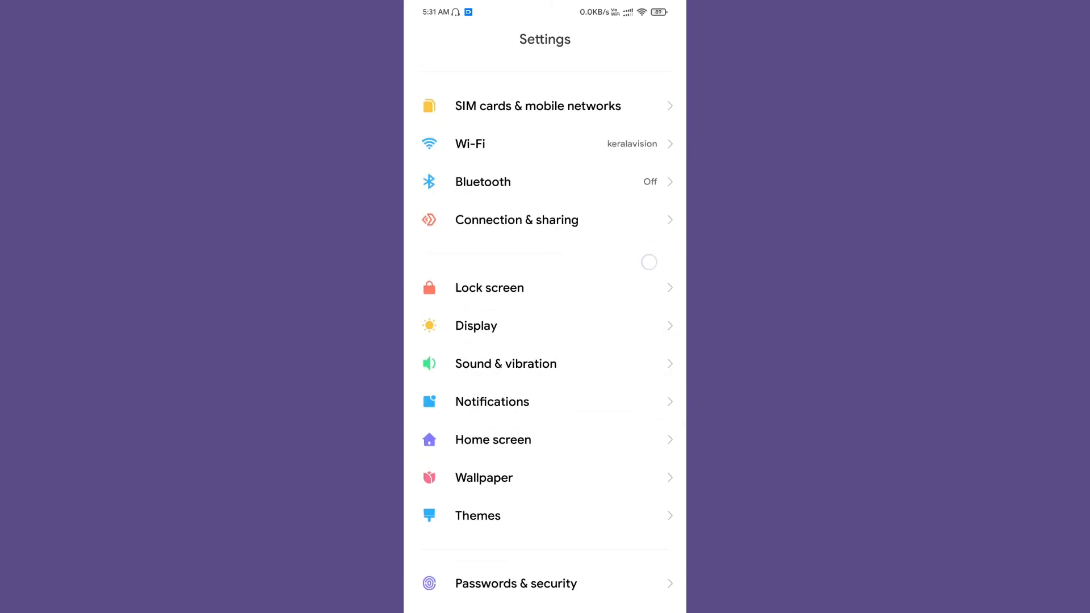
left_click(515, 584)
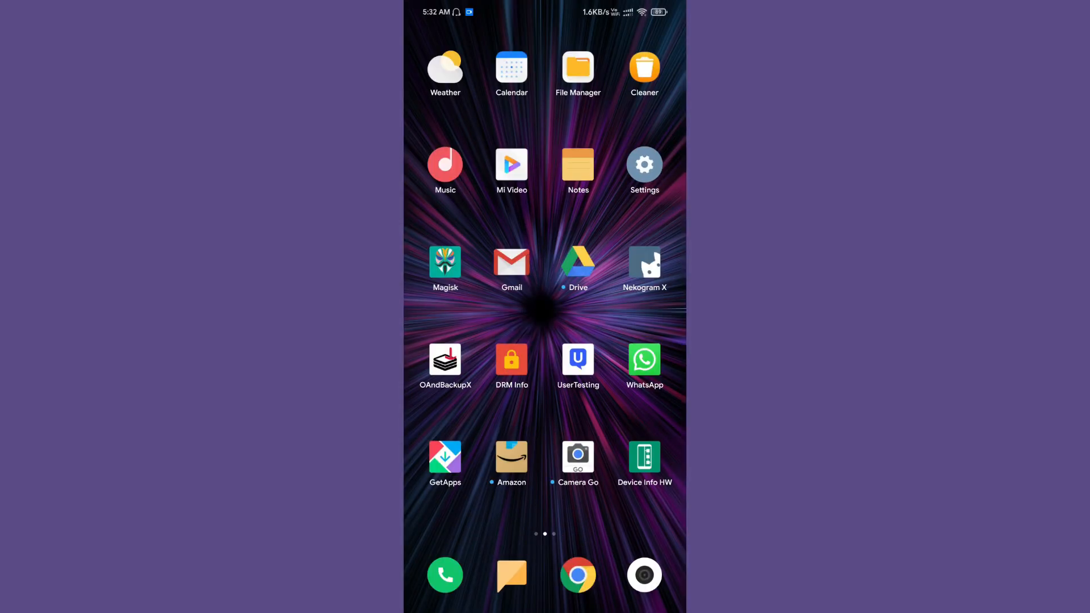
Swipe to the first home page and launch the Google Play Store.
scroll("left", 3)
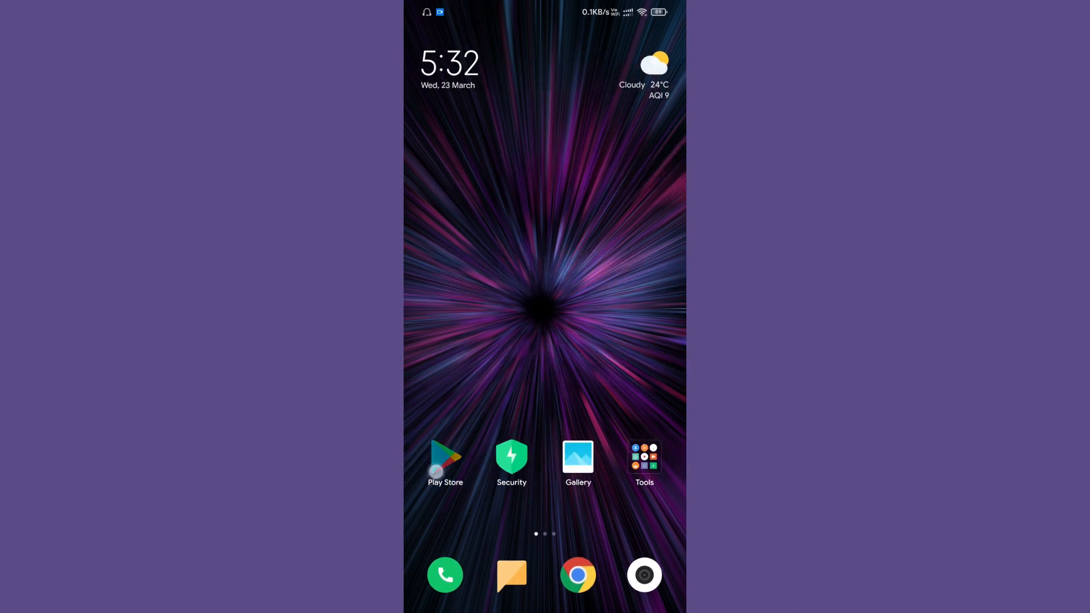
left_click(445, 456)
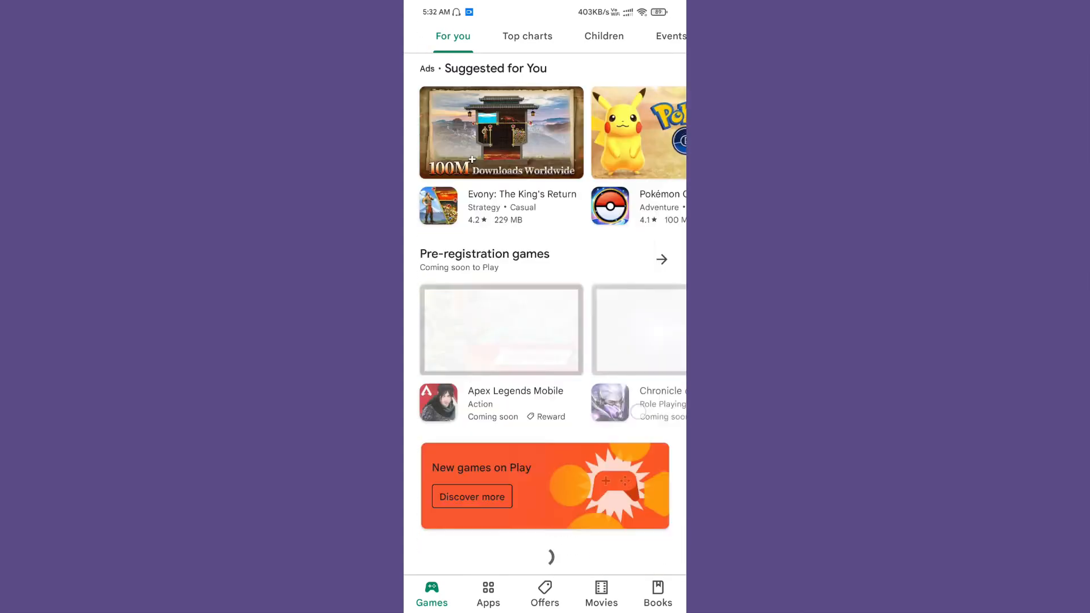
Scroll the Play Store's Games For you feed, then return to the launcher home screen.
scroll("down", 3)
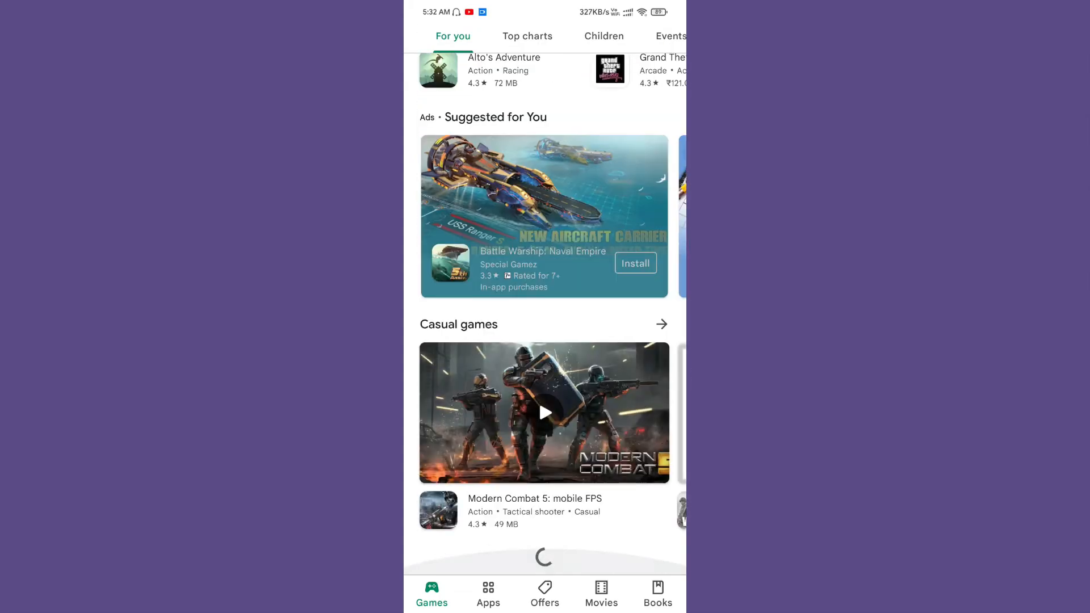
key("Home")
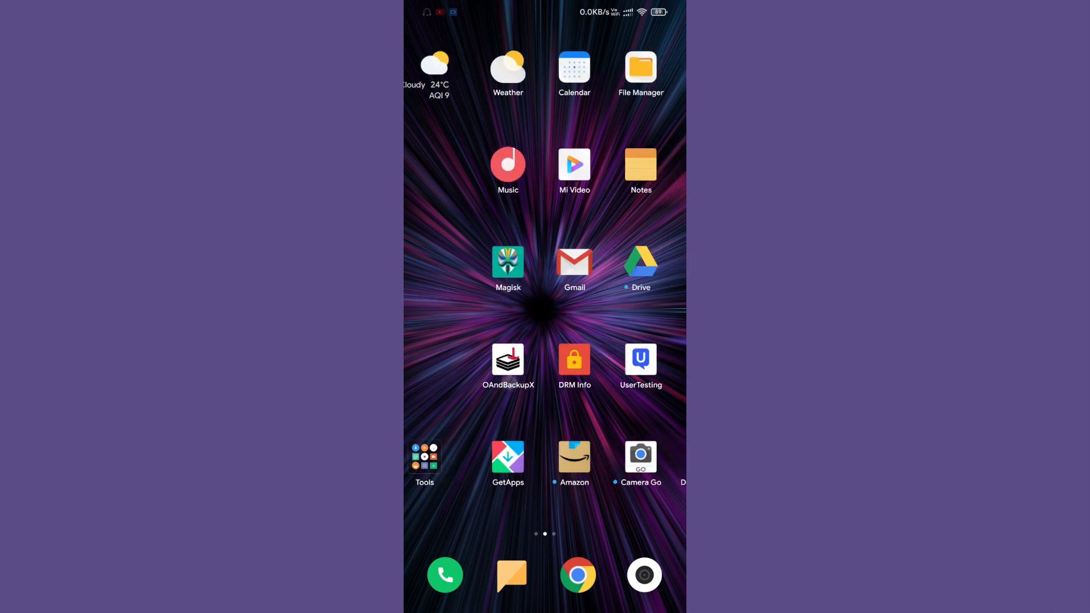
Launch Magisk 23.0, view its installed modules (Riru, Universal SafetyNet Fix), and return to its Home overview.
left_click(509, 264)
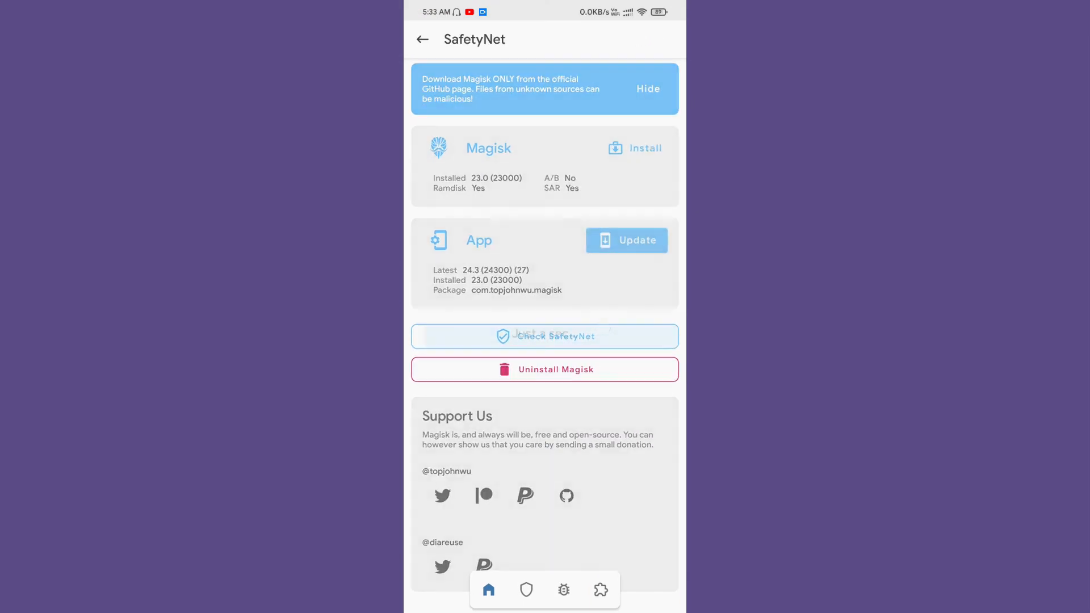
left_click(544, 336)
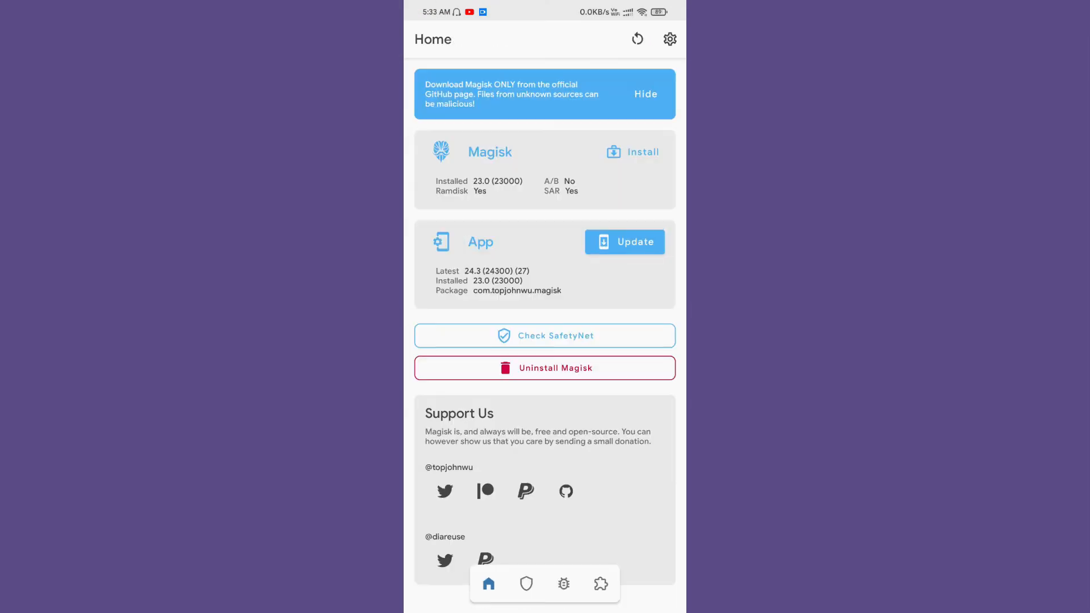
left_click(601, 584)
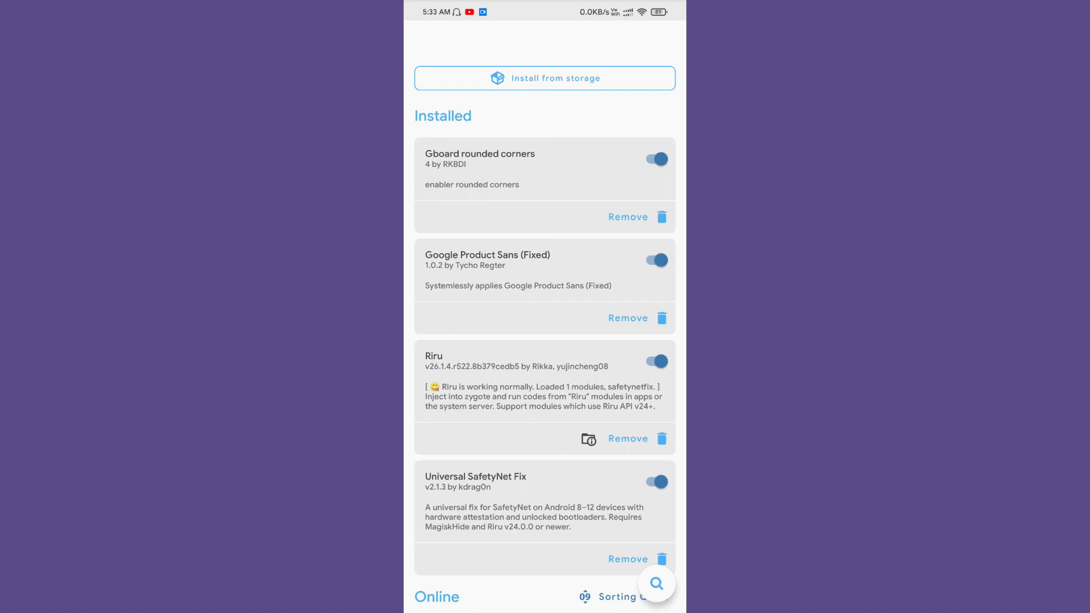
left_click(489, 583)
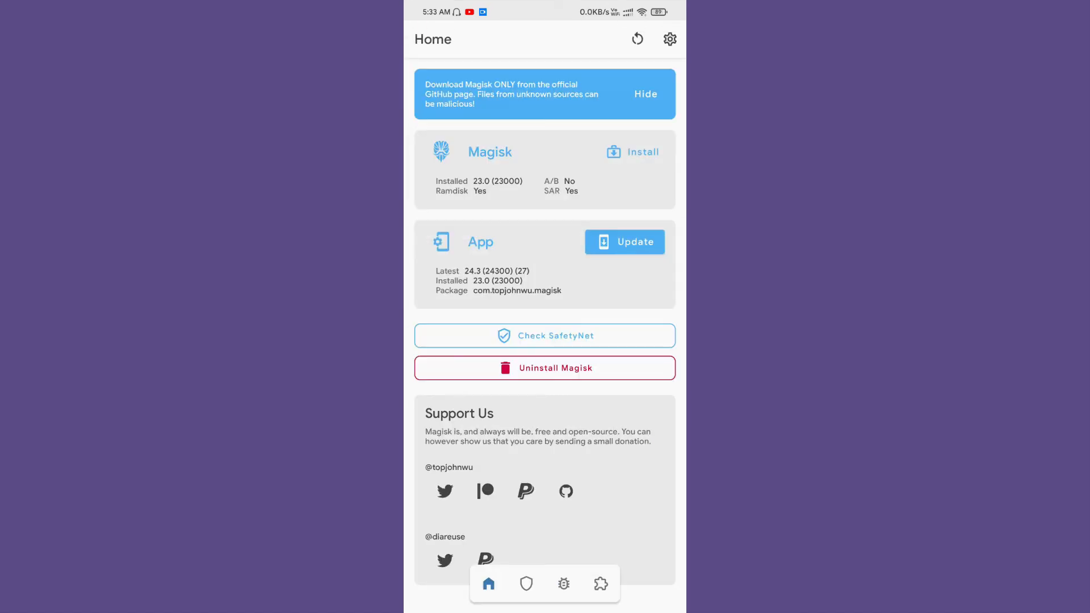